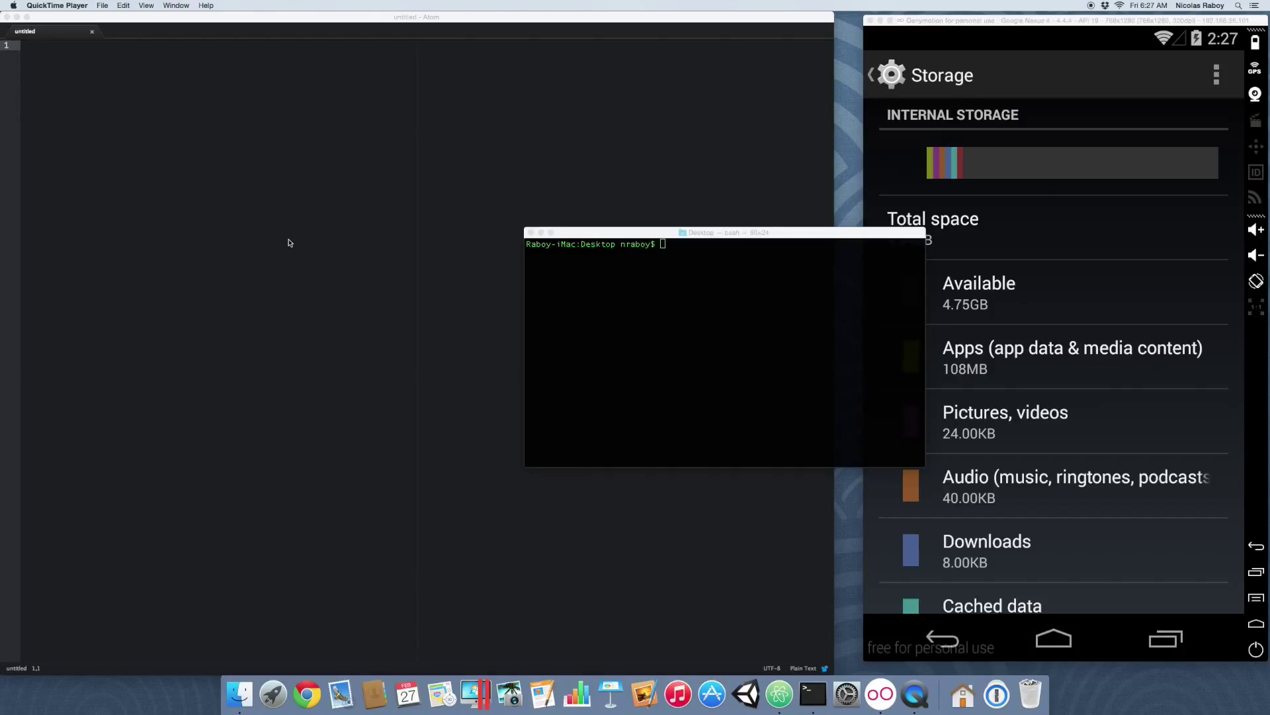
{"action": "mouse_move", "coordinate": [466, 285]}
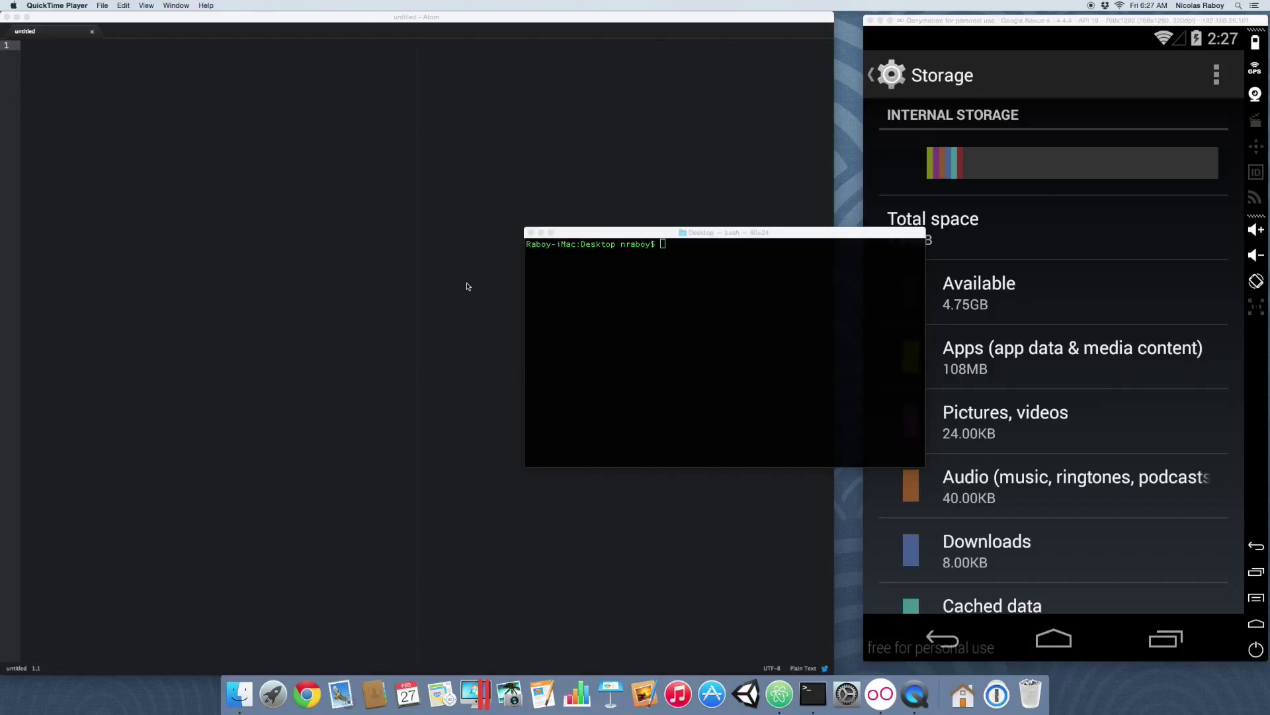
{"action": "mouse_move", "coordinate": [704, 303]}
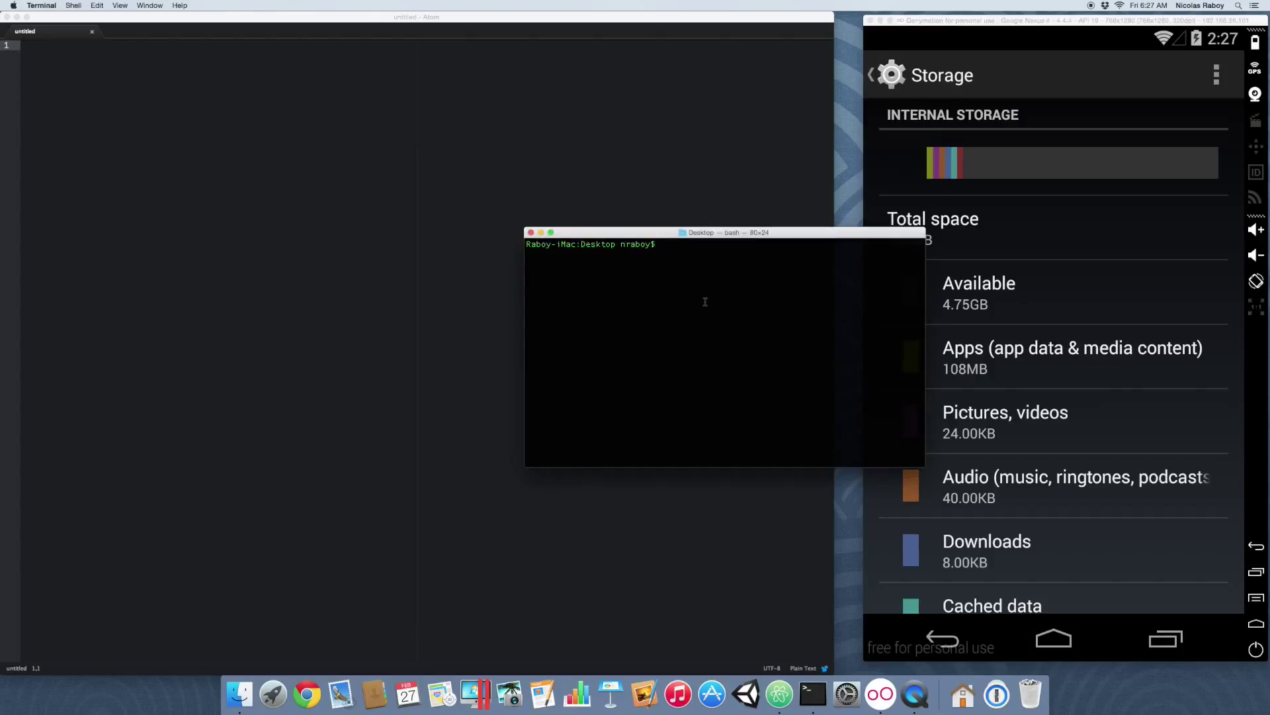
Step: Run cordova create TestProject com.nraboy.testproject TestProject in Terminal on the Desktop
{"action": "type", "text": "cordova c"}
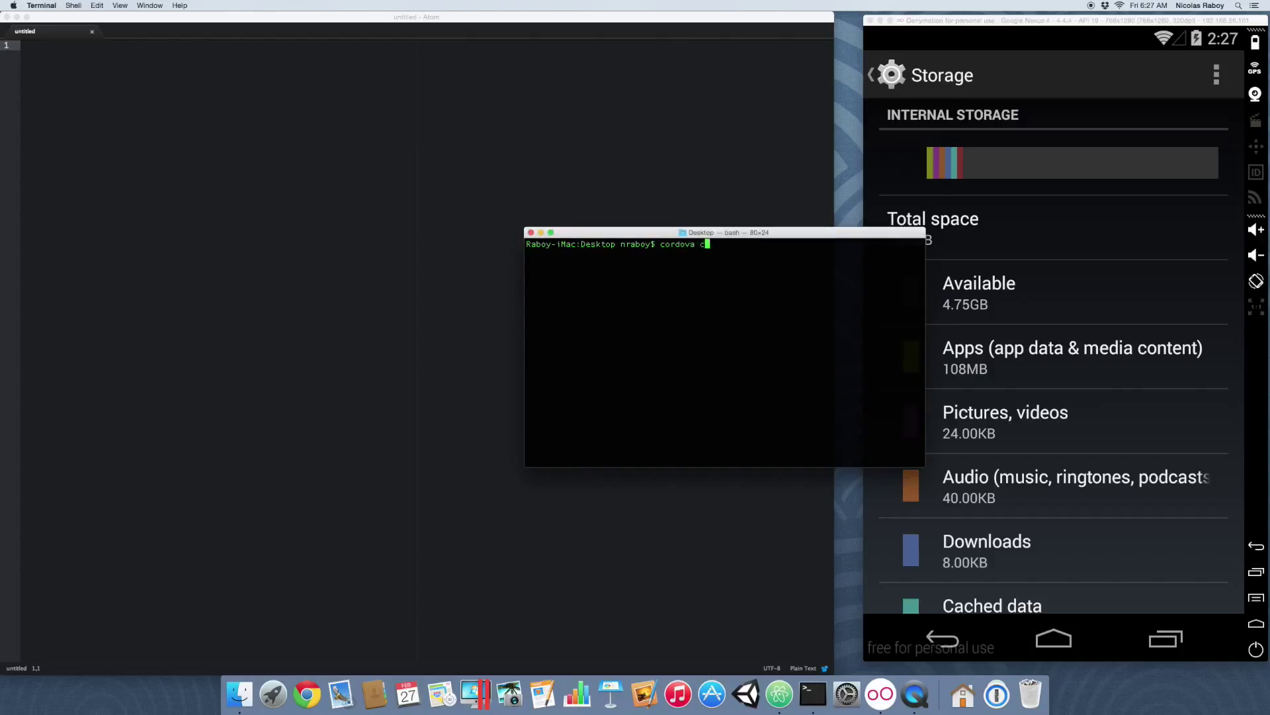
{"action": "type", "text": "reate Test"}
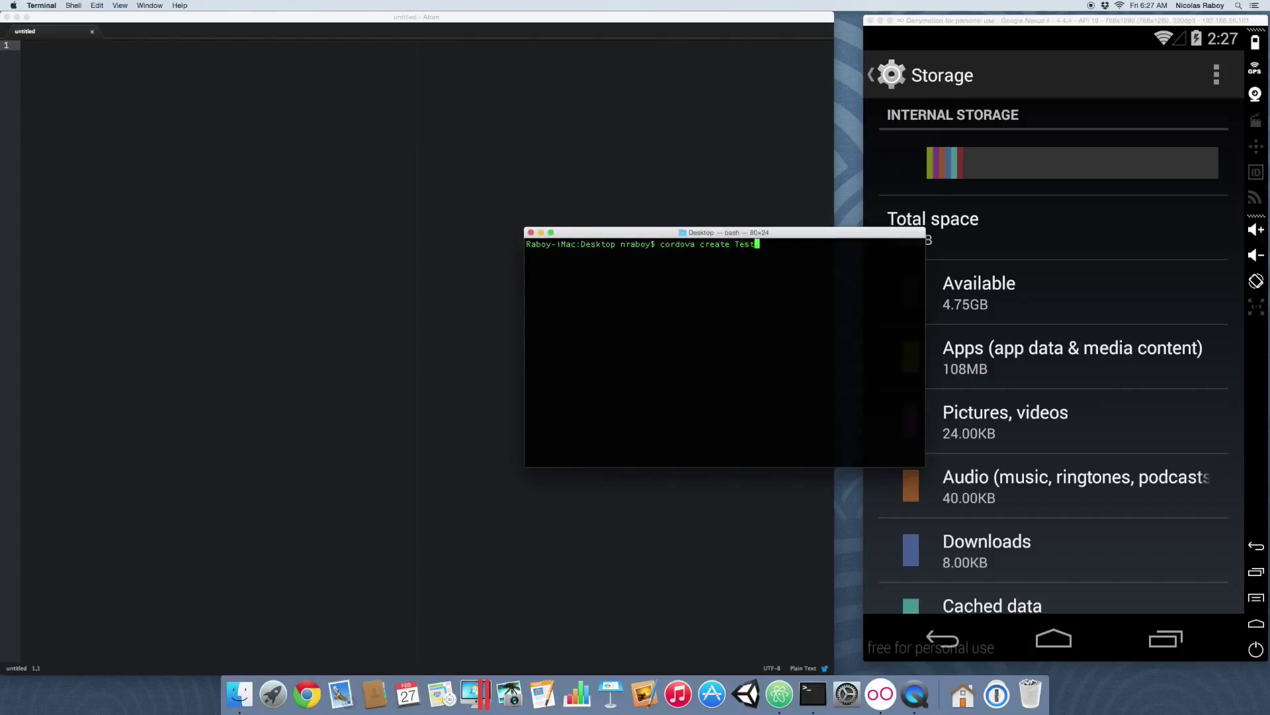
{"action": "type", "text": "Project com"}
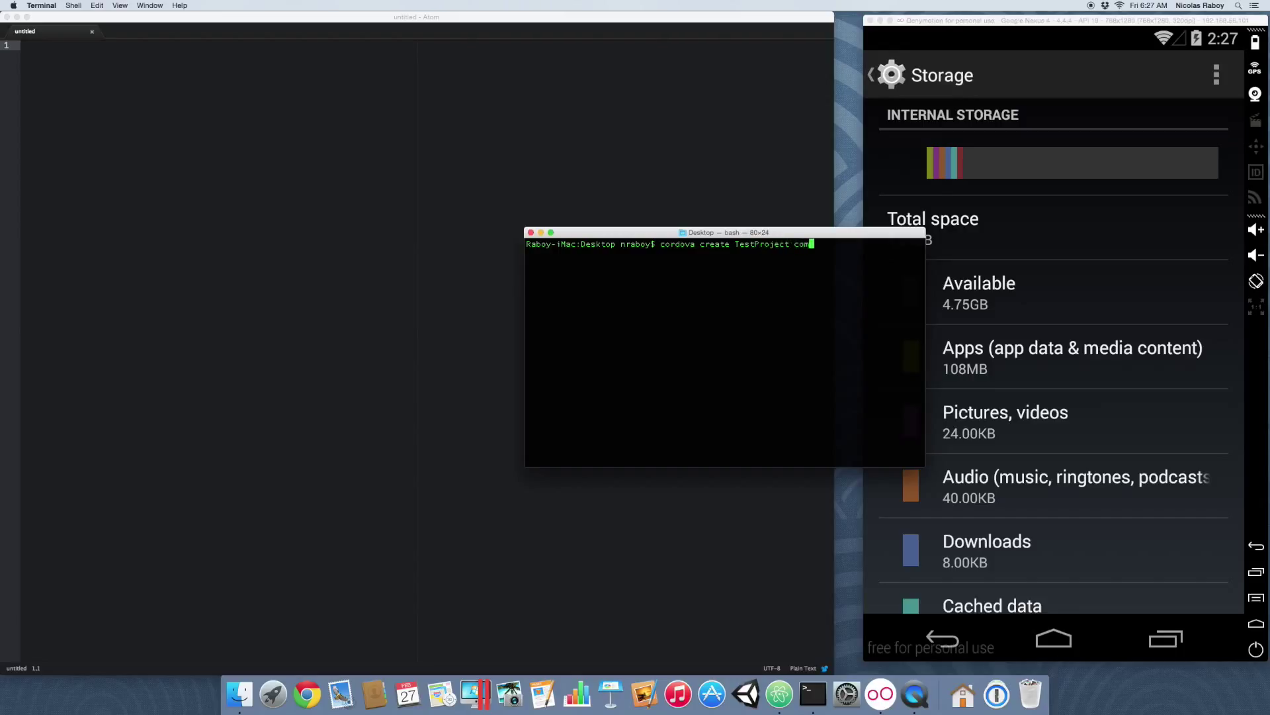
{"action": "type", "text": "nraboy.testproje"}
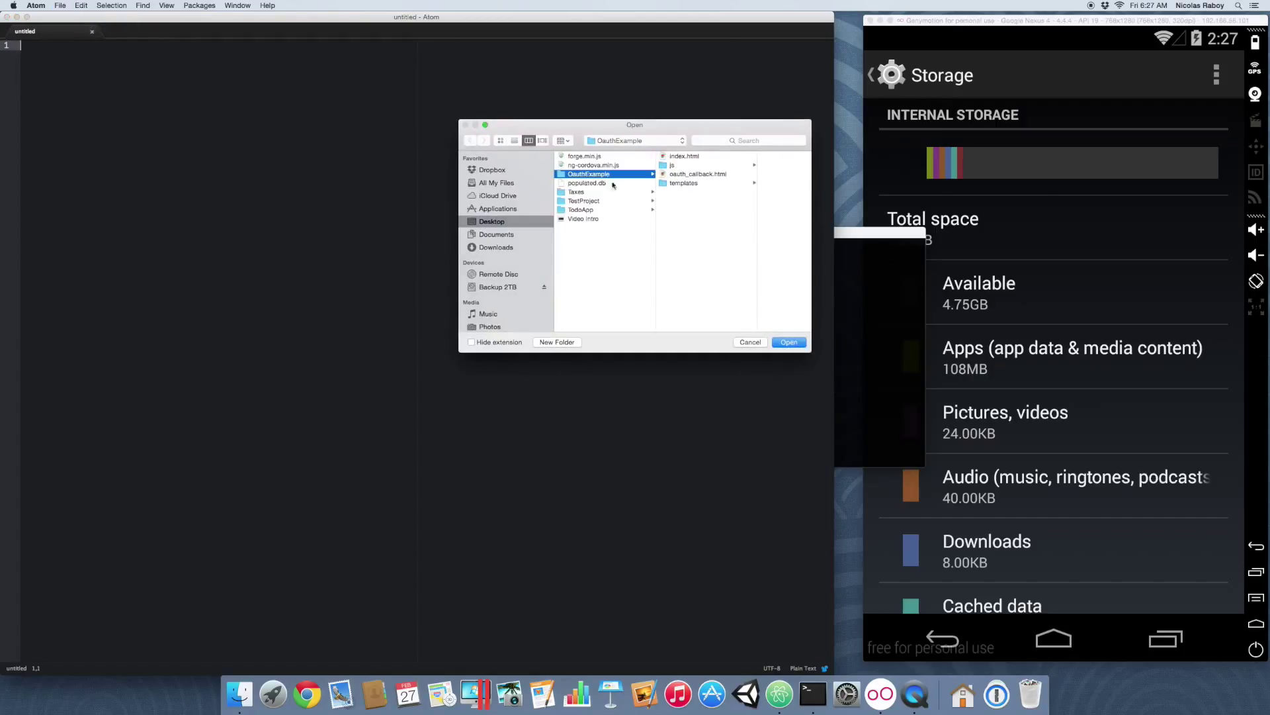
Step: Select the TestProject folder on the Desktop and open it as the Atom project, expanding its tree
{"action": "left_click", "coordinate": [584, 199]}
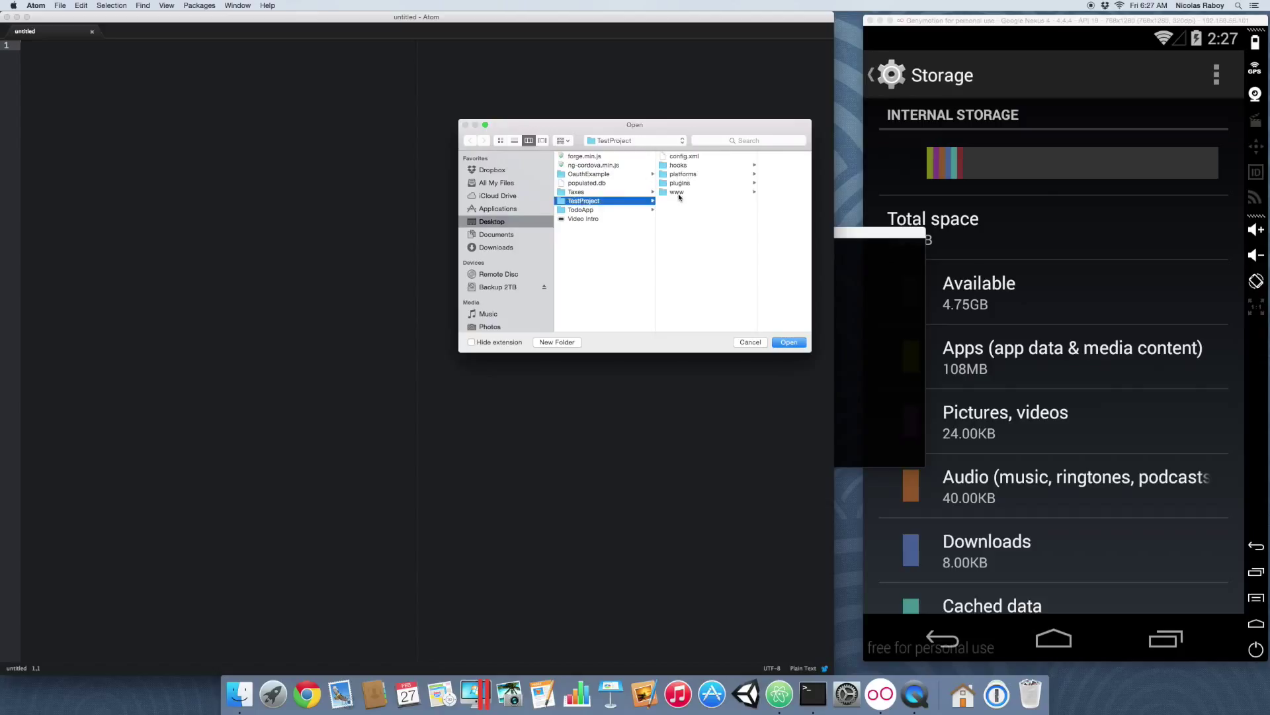
{"action": "left_click", "coordinate": [676, 192]}
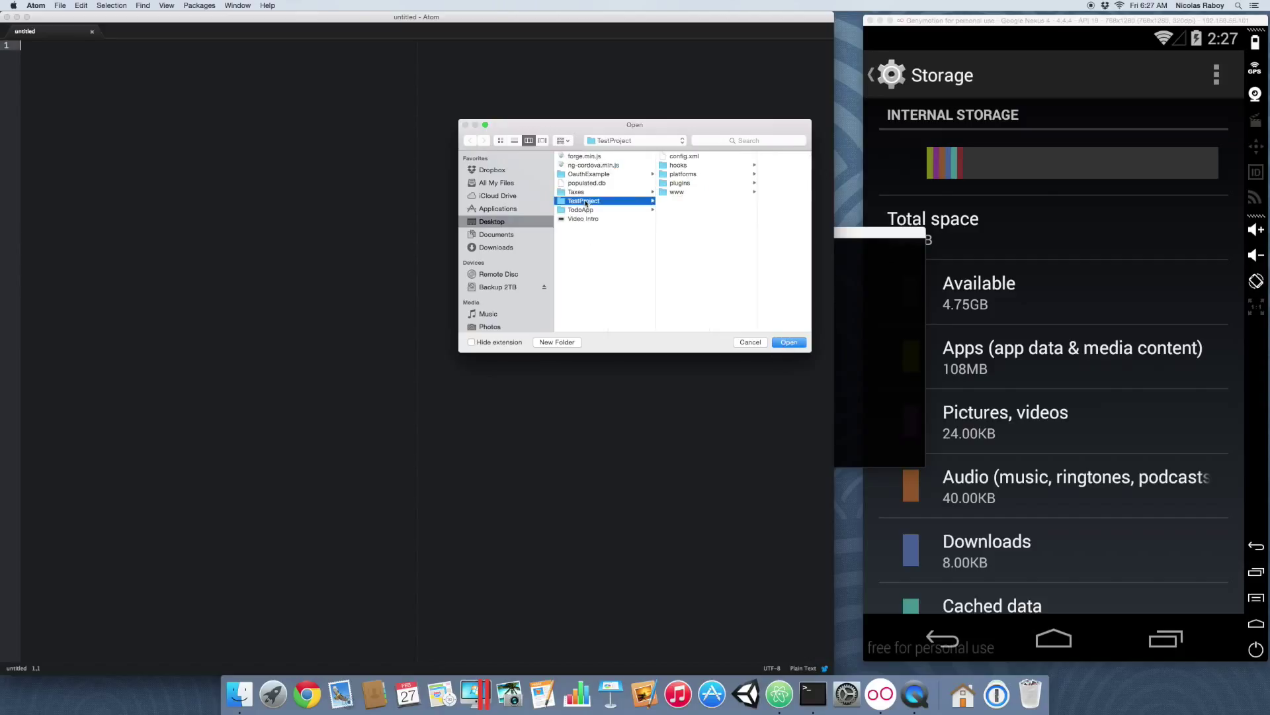
{"action": "left_click", "coordinate": [787, 341]}
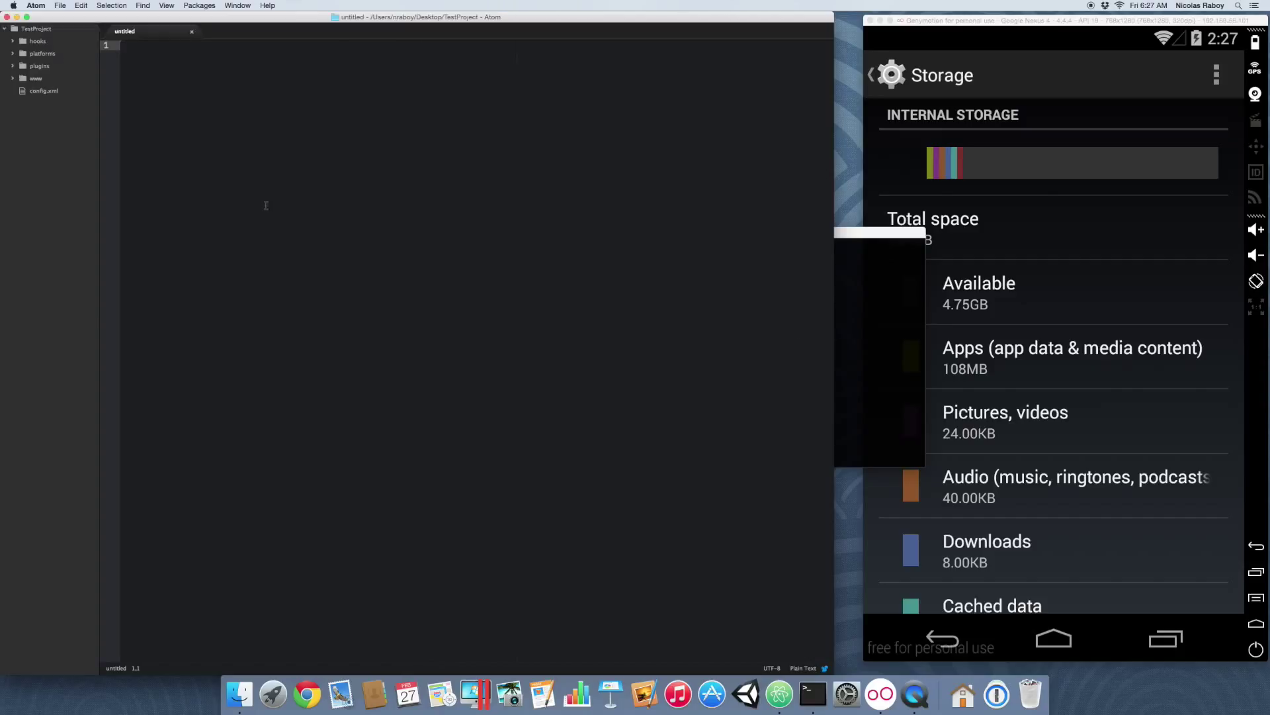
{"action": "left_click", "coordinate": [1026, 25]}
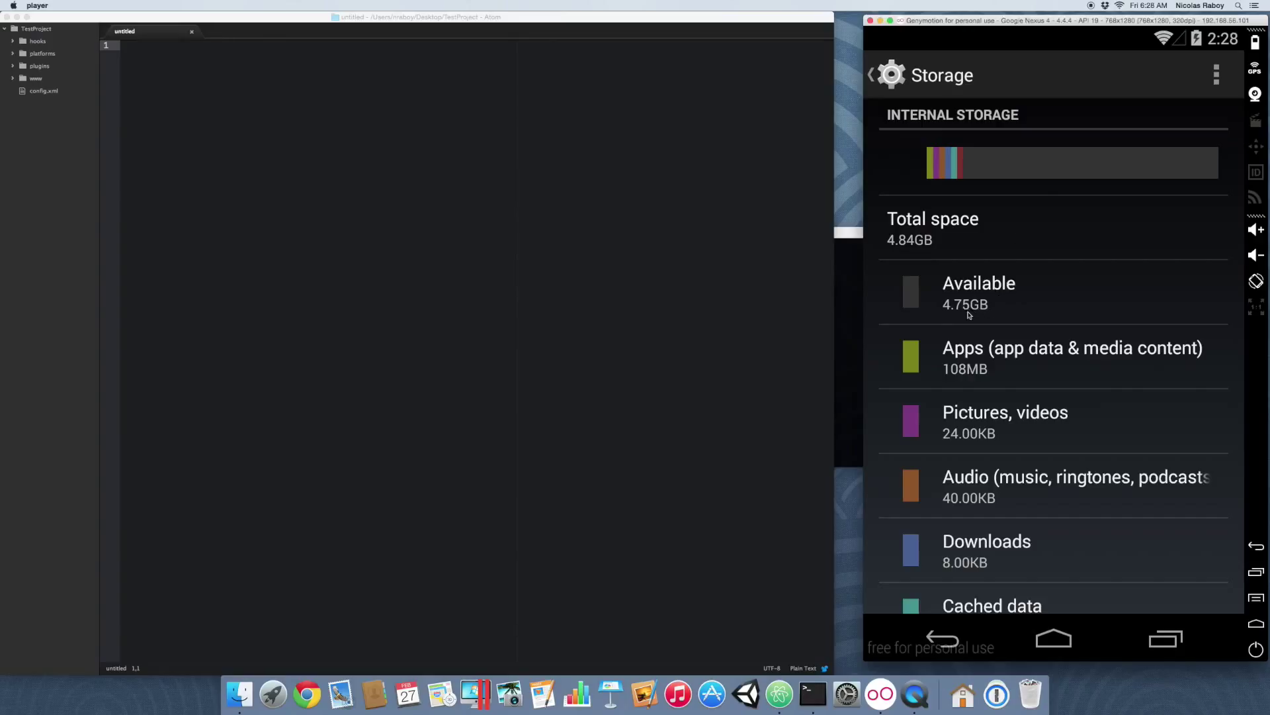
{"action": "mouse_move", "coordinate": [956, 318]}
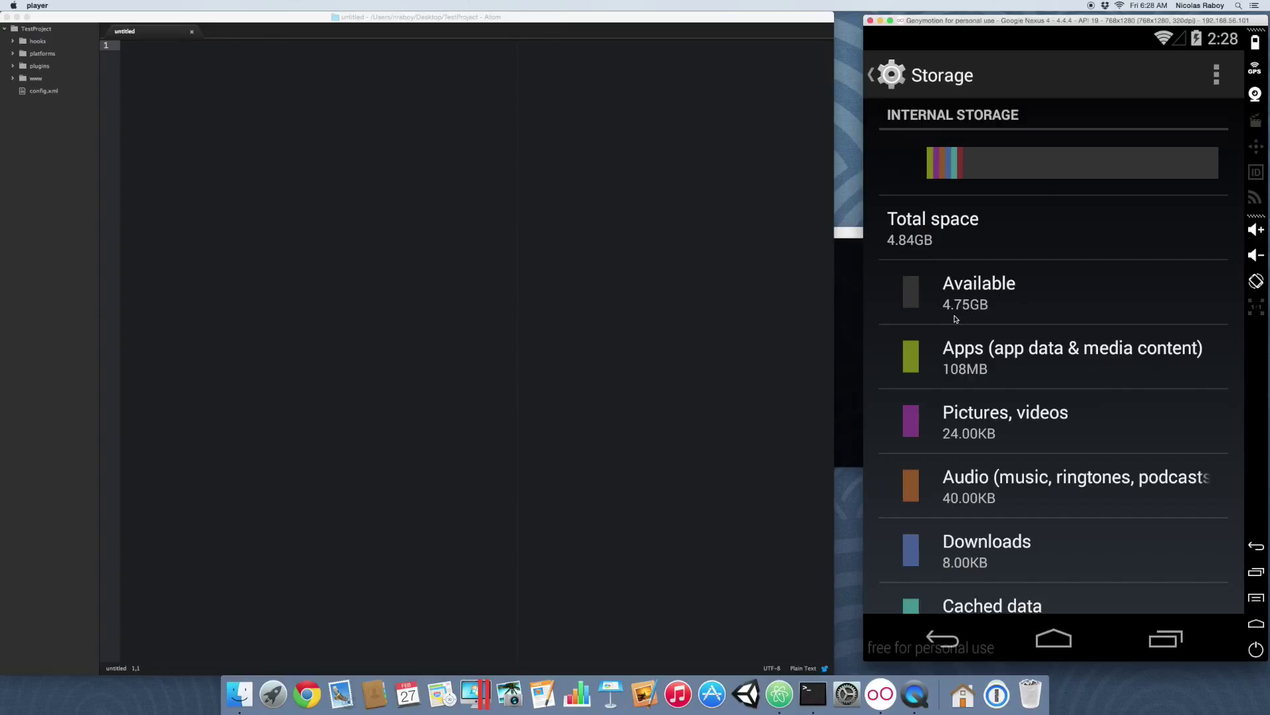
{"action": "mouse_move", "coordinate": [760, 285]}
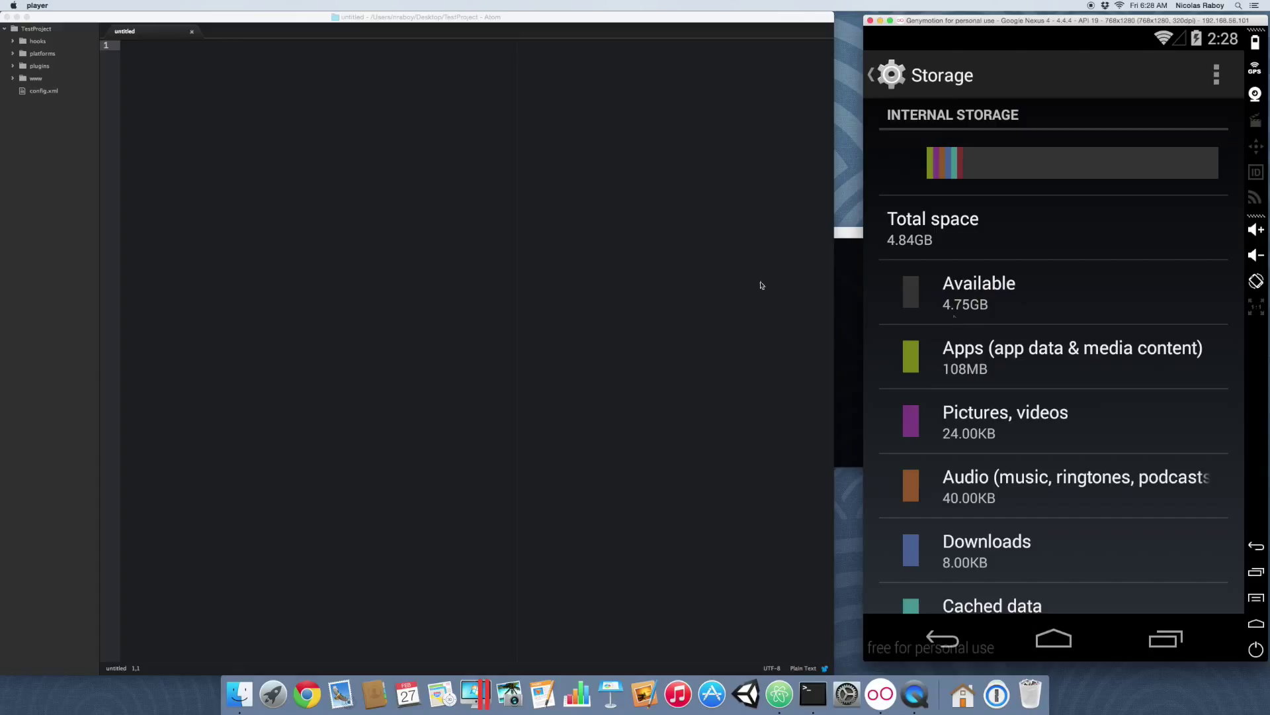
{"action": "left_click", "coordinate": [35, 78]}
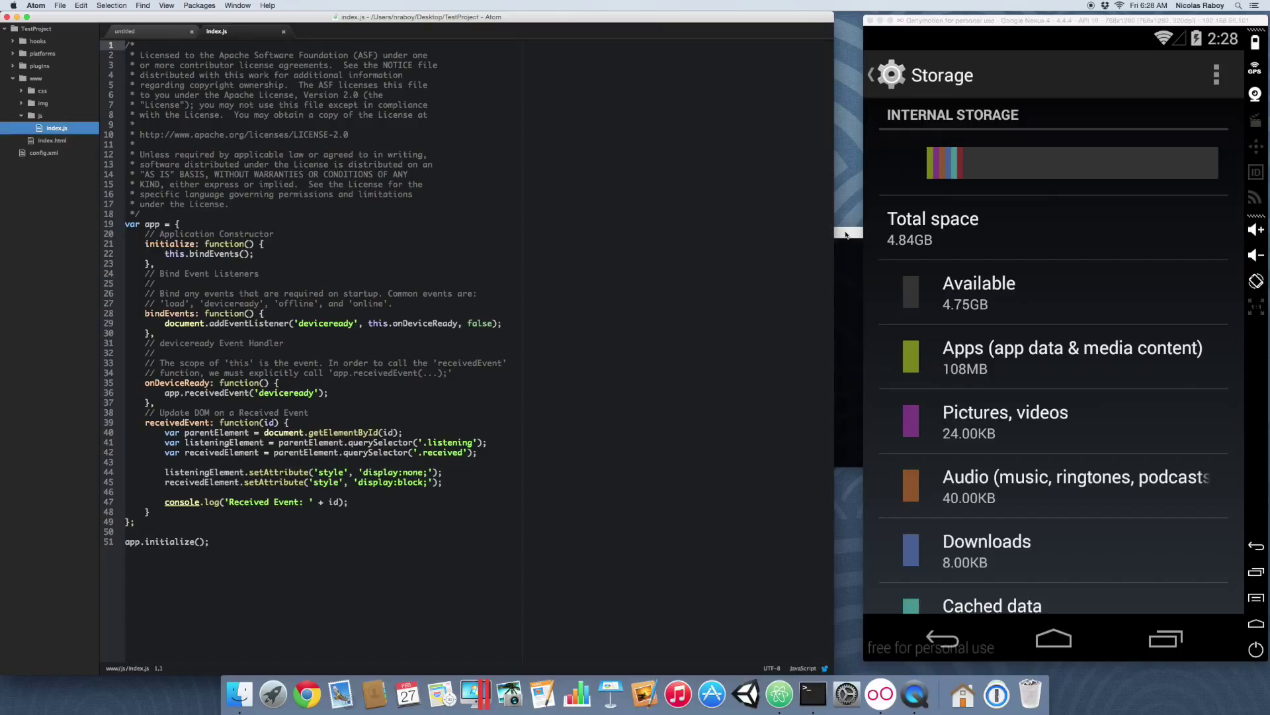
Step: Bring the Terminal window back to the front alongside Atom
{"action": "left_click", "coordinate": [811, 694]}
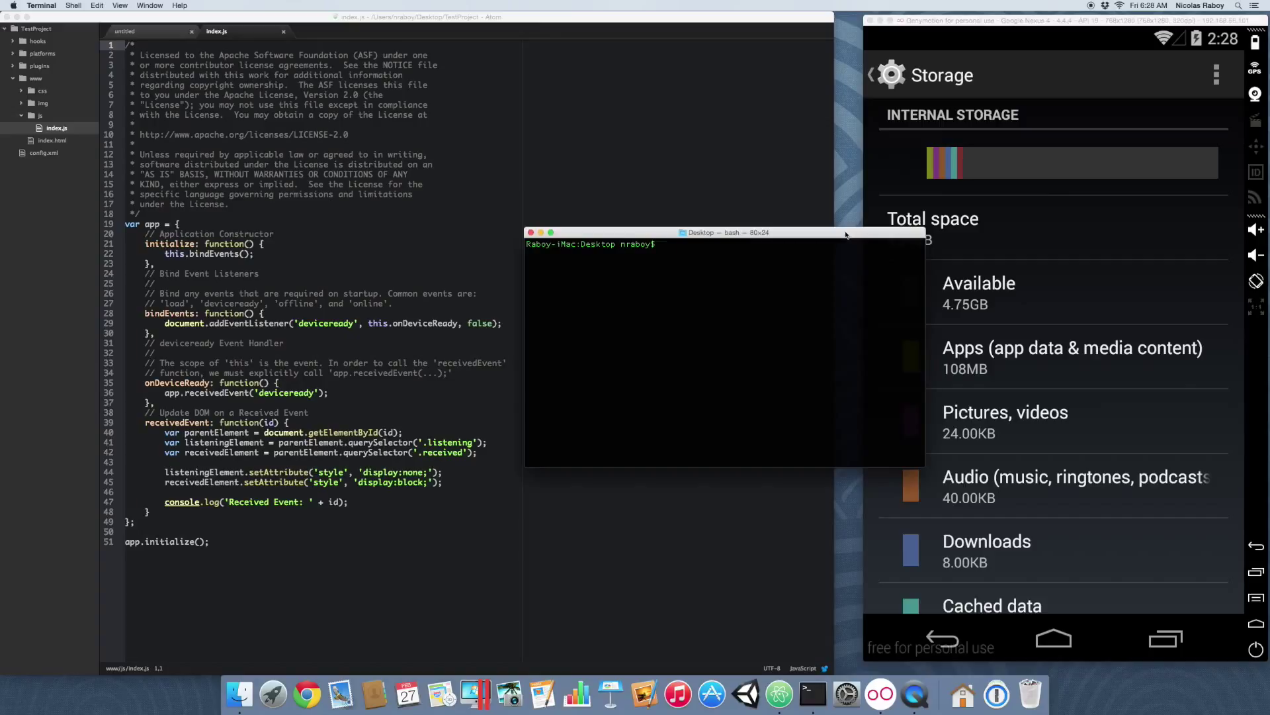
{"action": "mouse_move", "coordinate": [815, 284]}
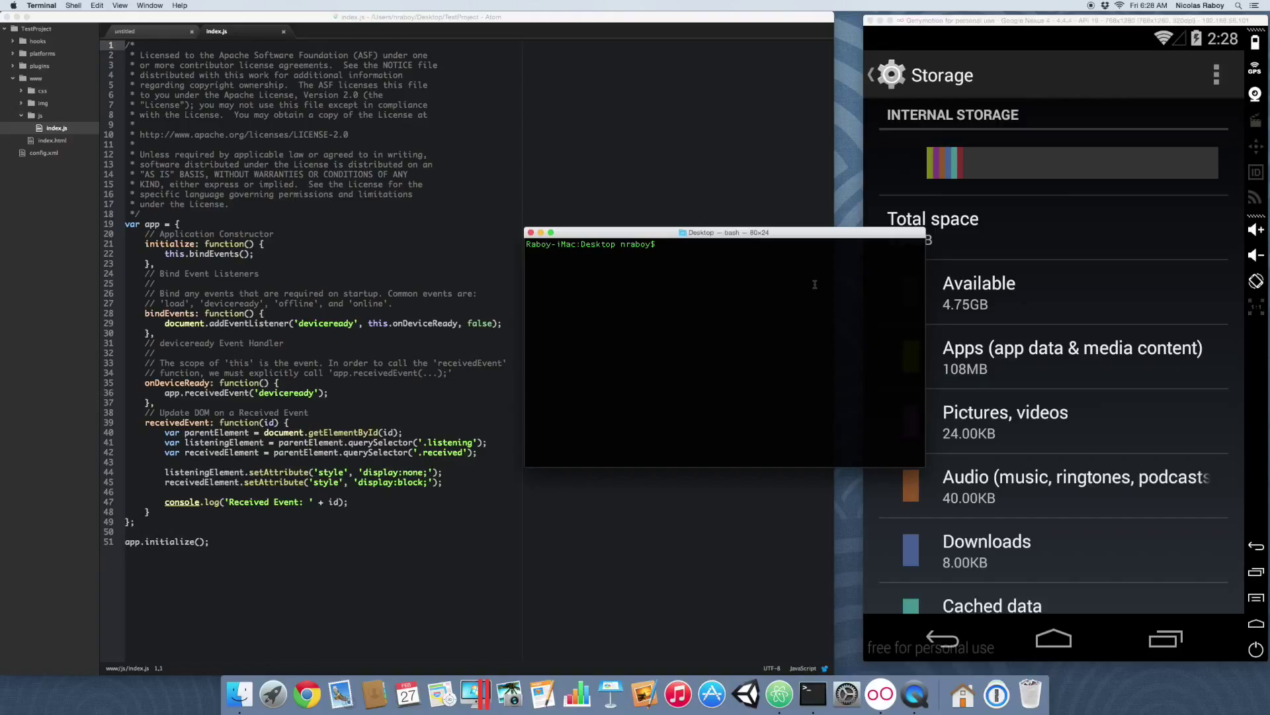
Step: cd into TestProject and run cordova plugin add org.apache.cordova.file
{"action": "type", "text": "cd"}
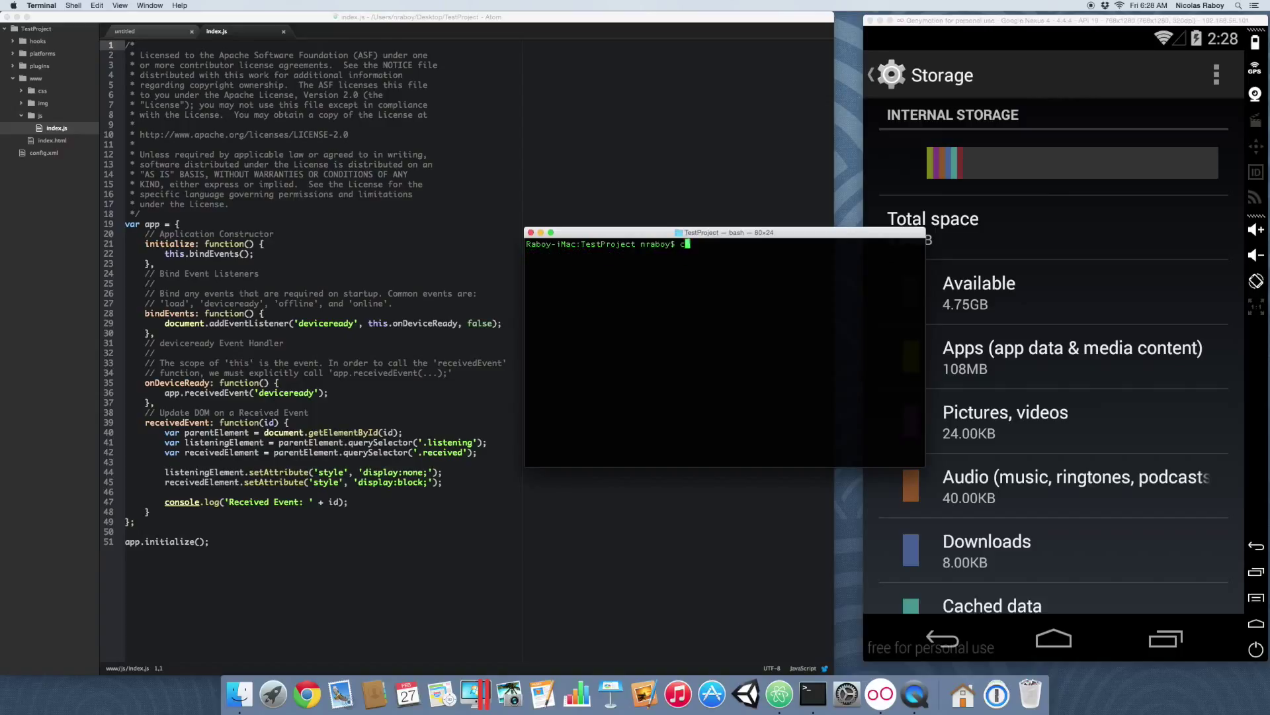
{"action": "type", "text": "cordova plugin"}
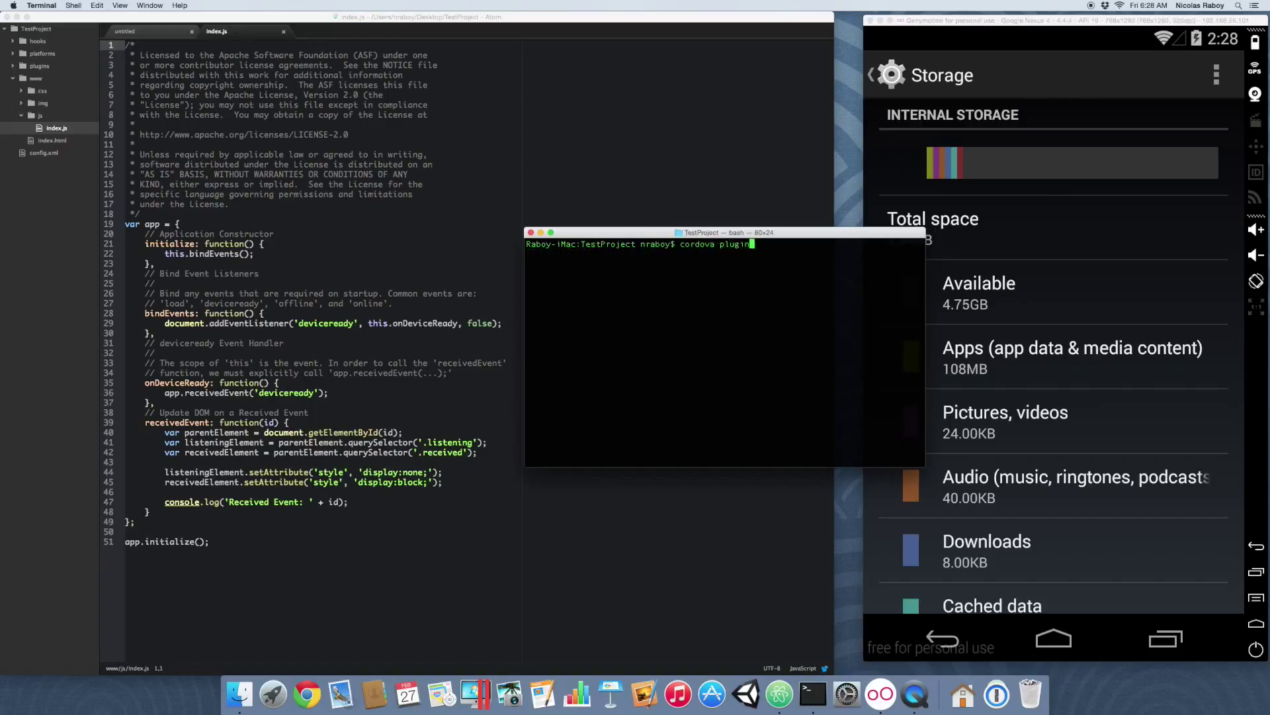
{"action": "type", "text": "add org."}
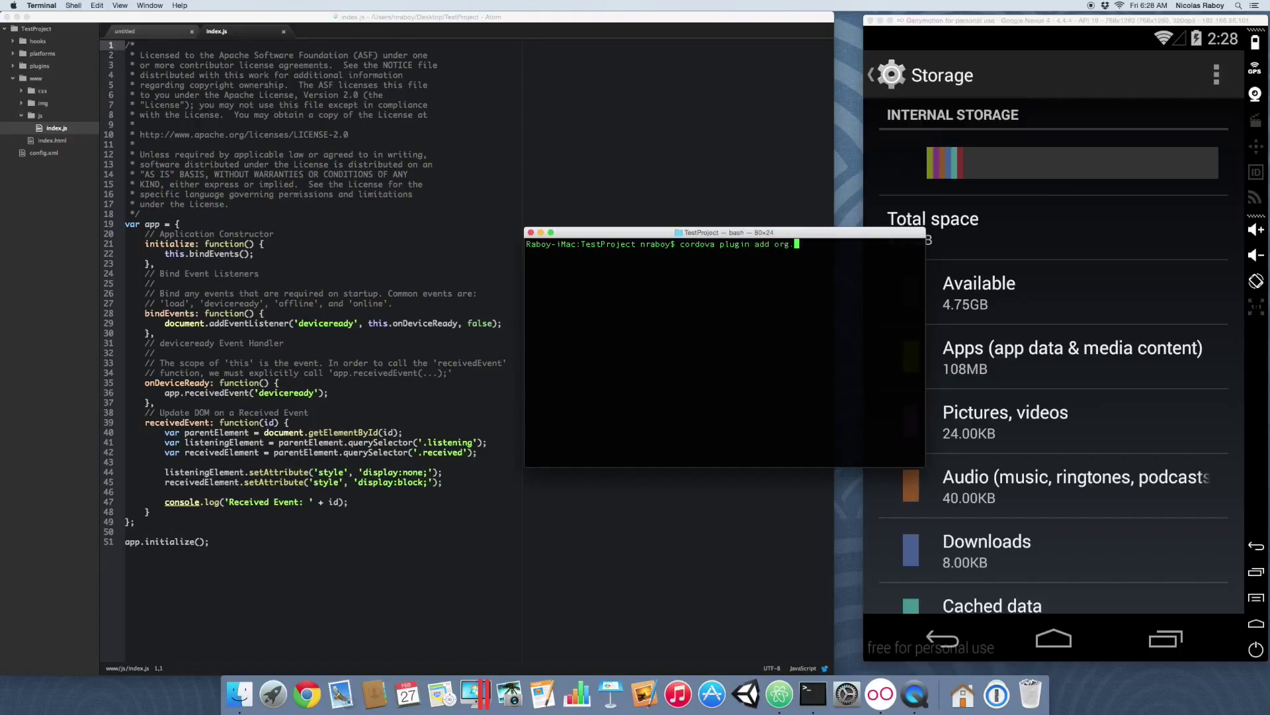
{"action": "type", "text": "apache.cordova"}
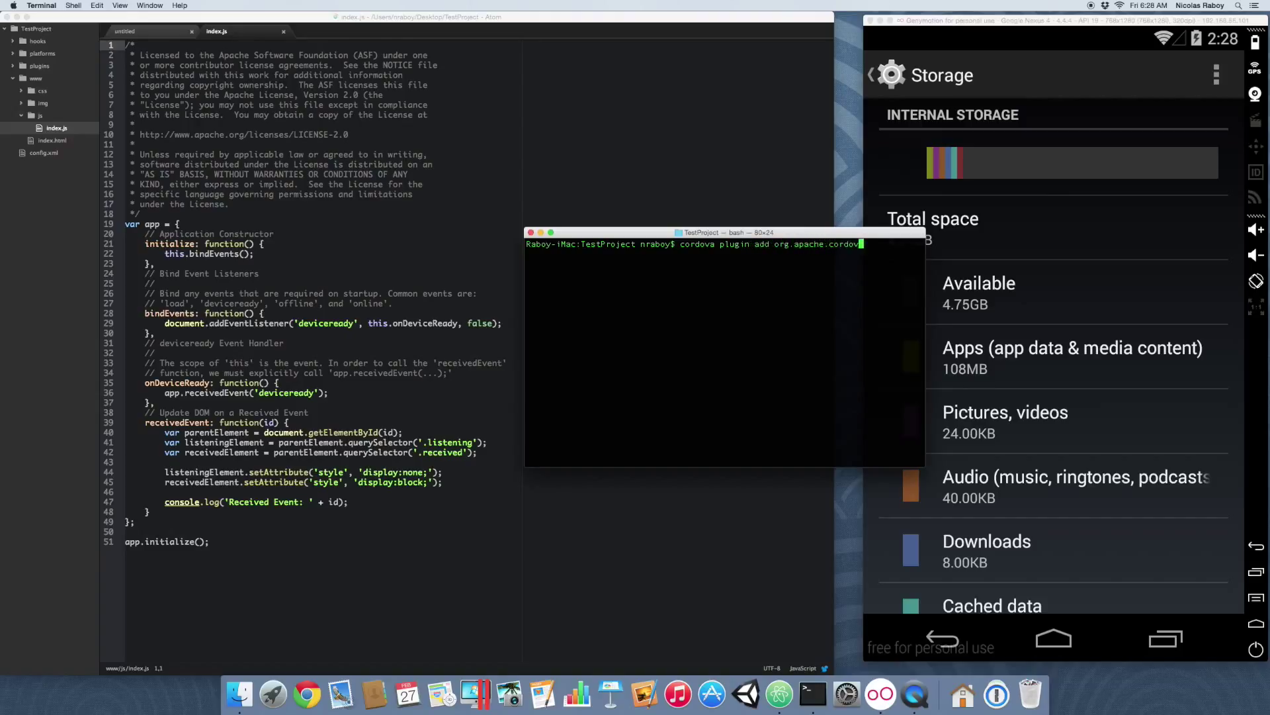
{"action": "type", "text": ".file"}
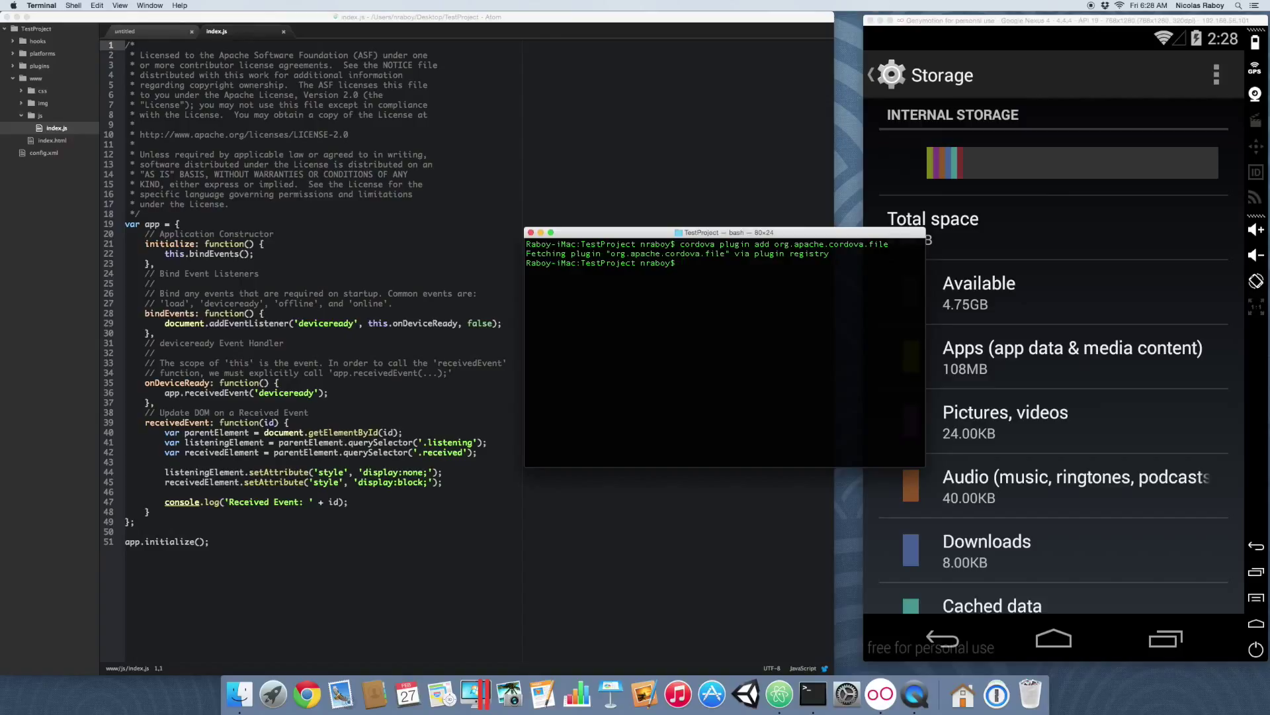
Step: Run cordova platform add android, then clear the Terminal
{"action": "type", "text": "cordova"}
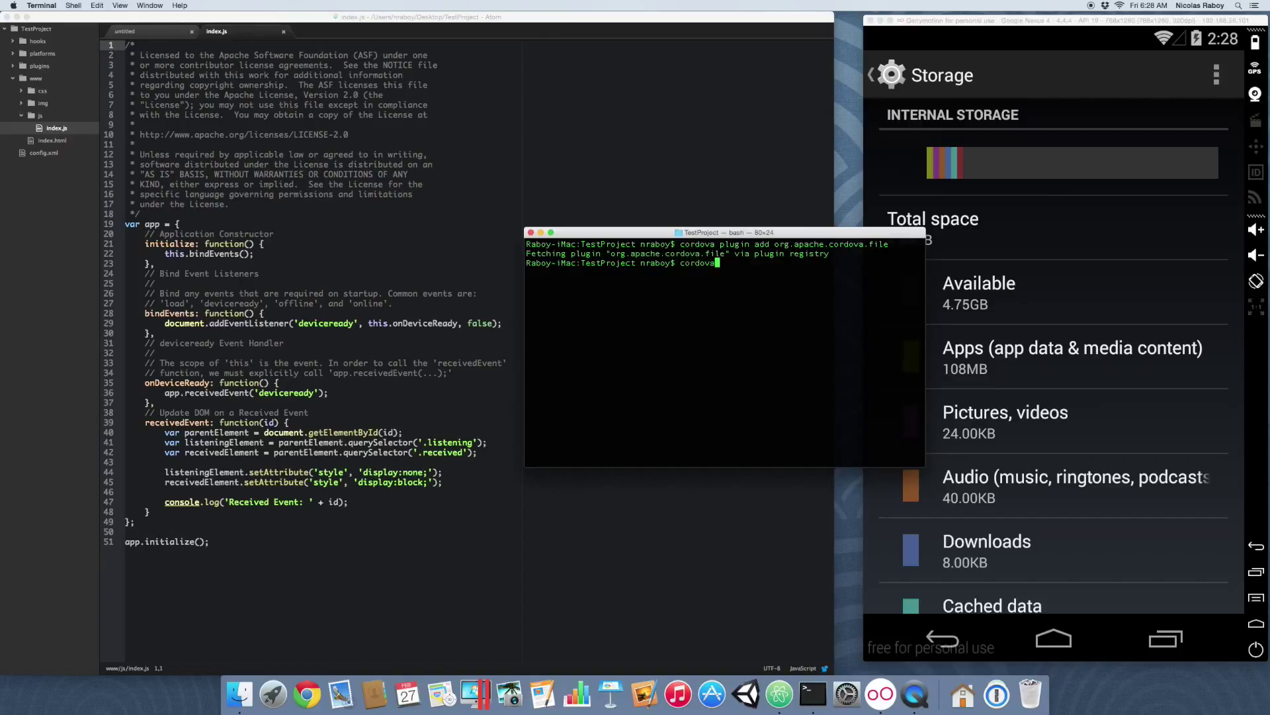
{"action": "type", "text": "platform add android"}
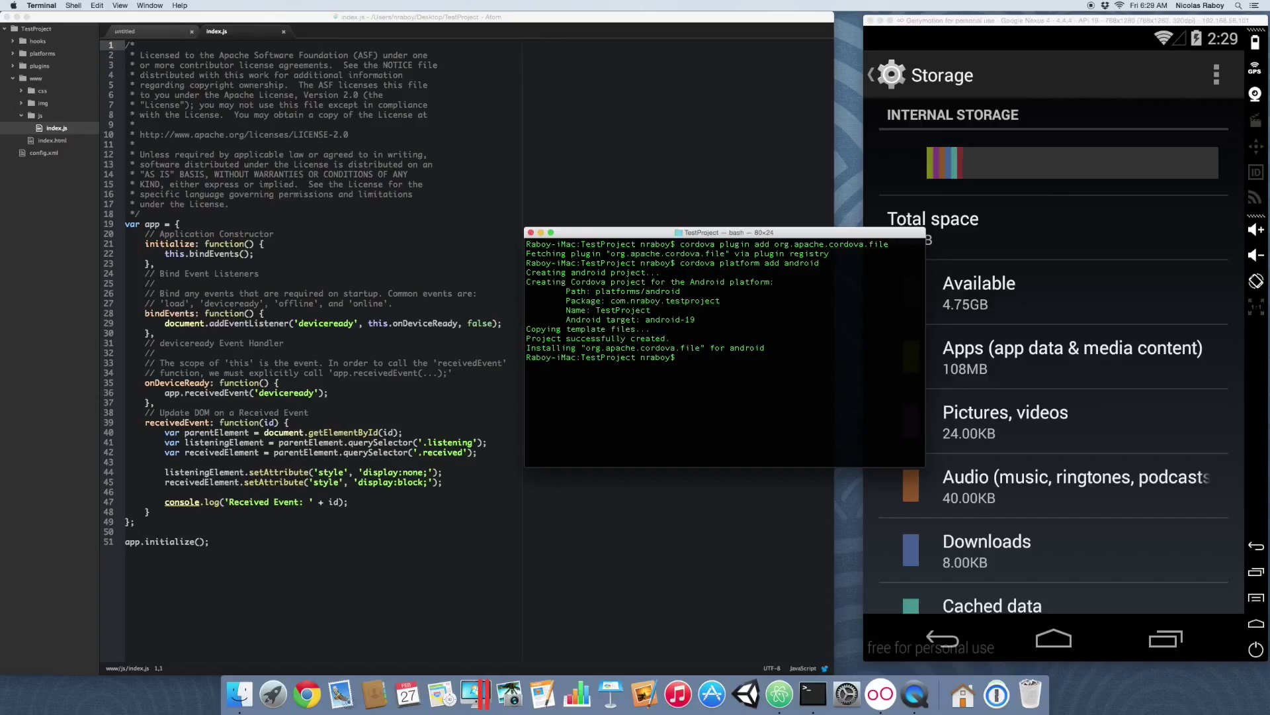
{"action": "type", "text": "c"}
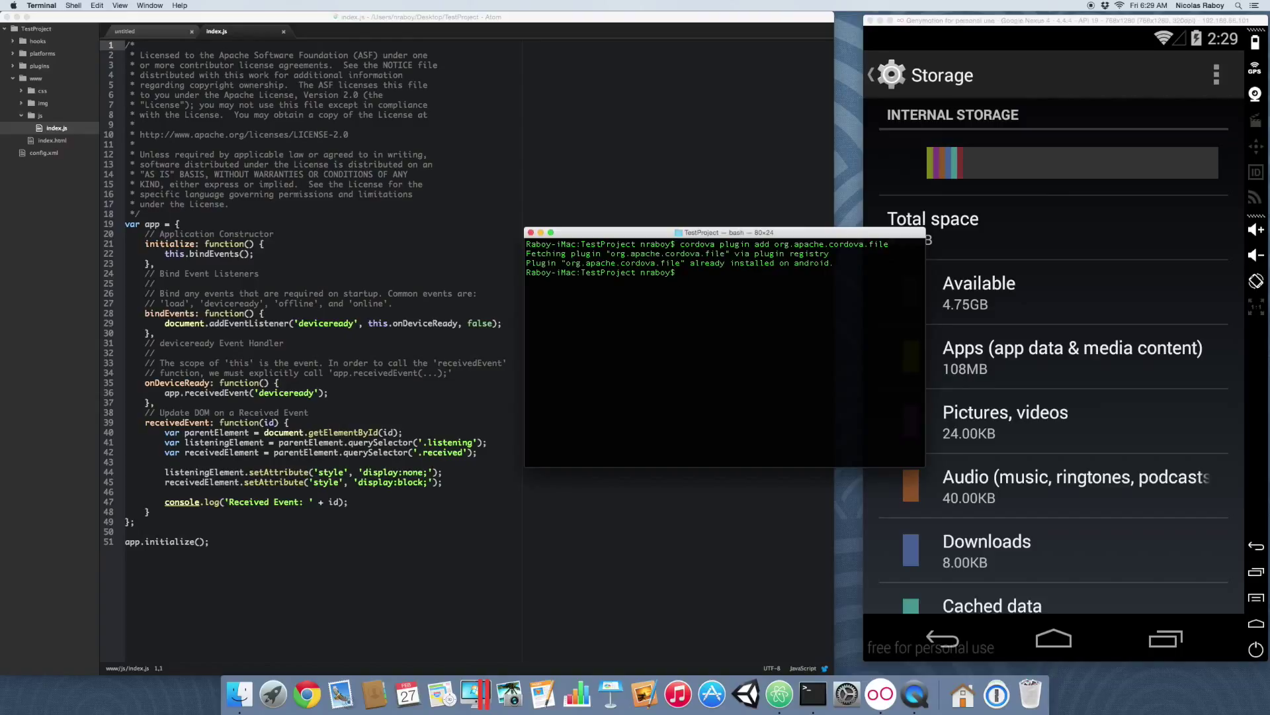
{"action": "type", "text": "c"}
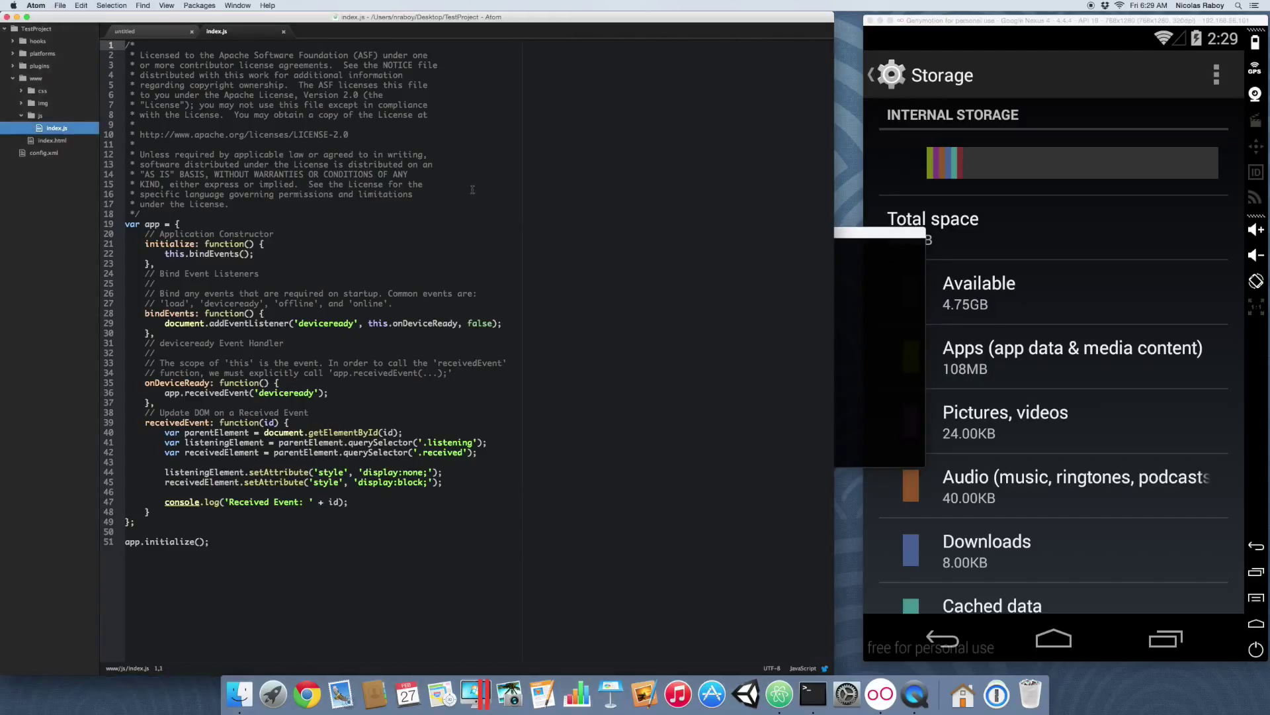
Step: Close the empty untitled file and start a new line inside index.js onDeviceReady
{"action": "left_click", "coordinate": [126, 31]}
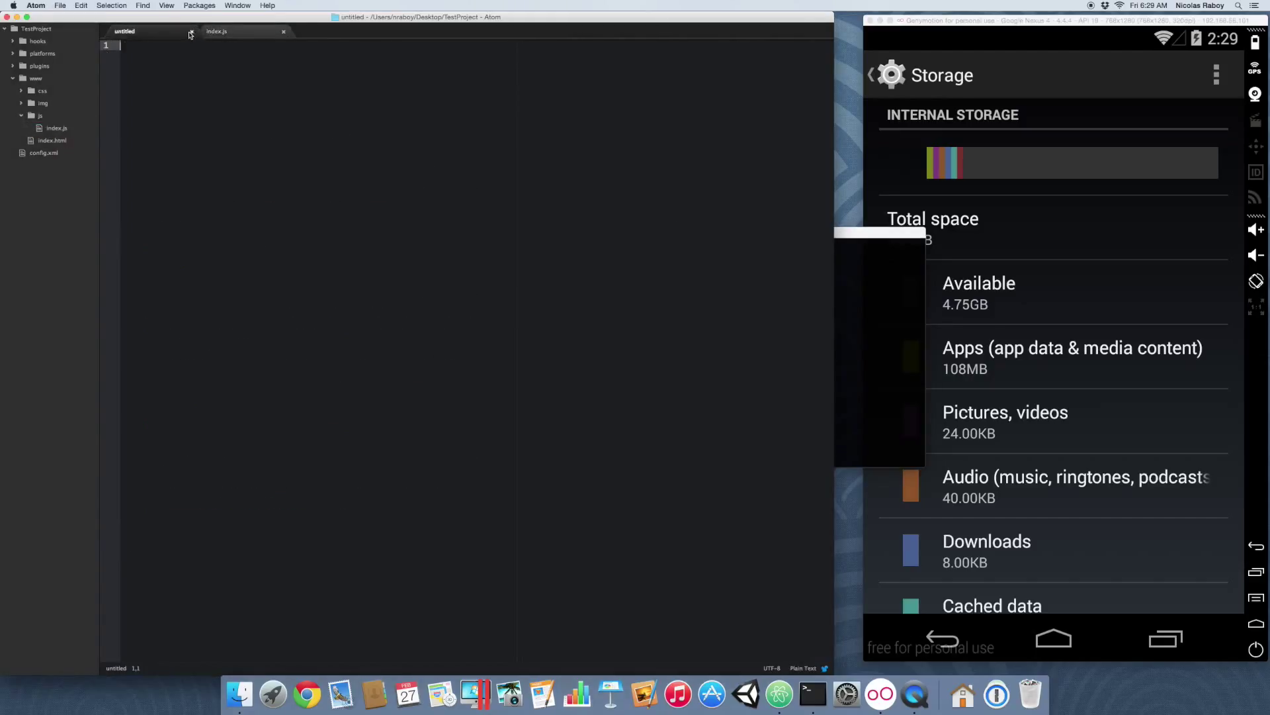
{"action": "left_click", "coordinate": [216, 31]}
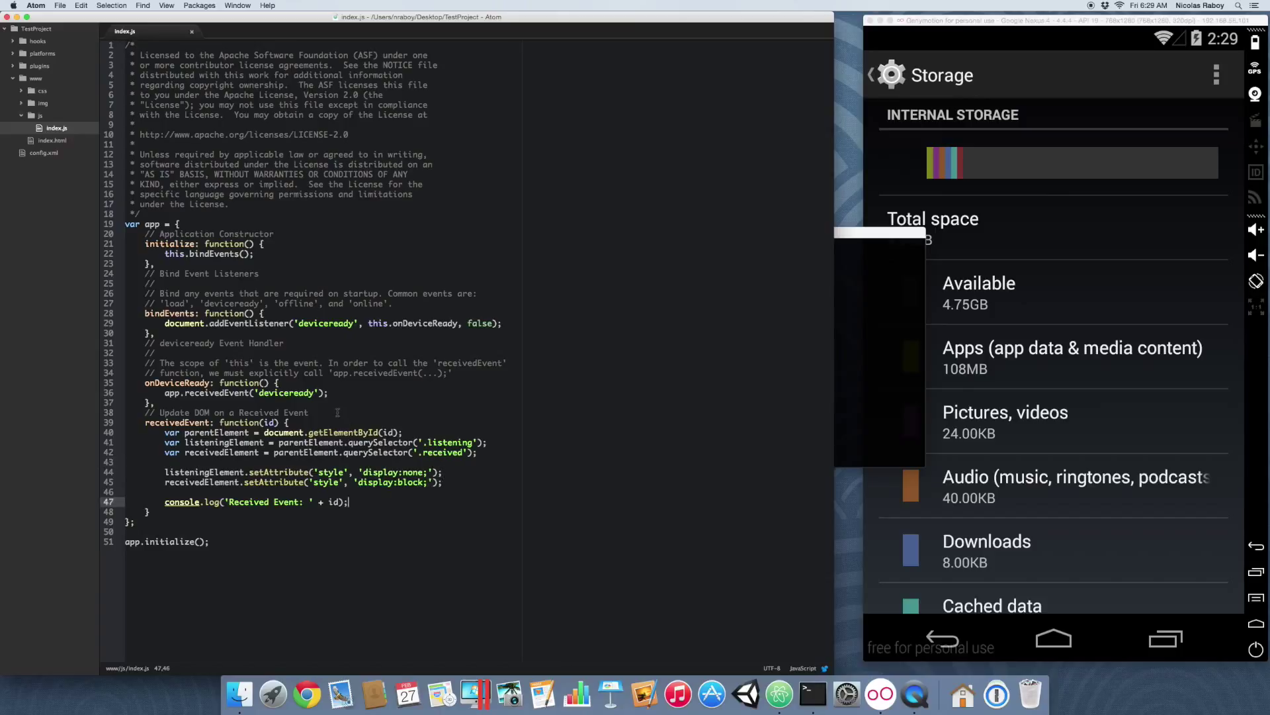
{"action": "left_click", "coordinate": [329, 393]}
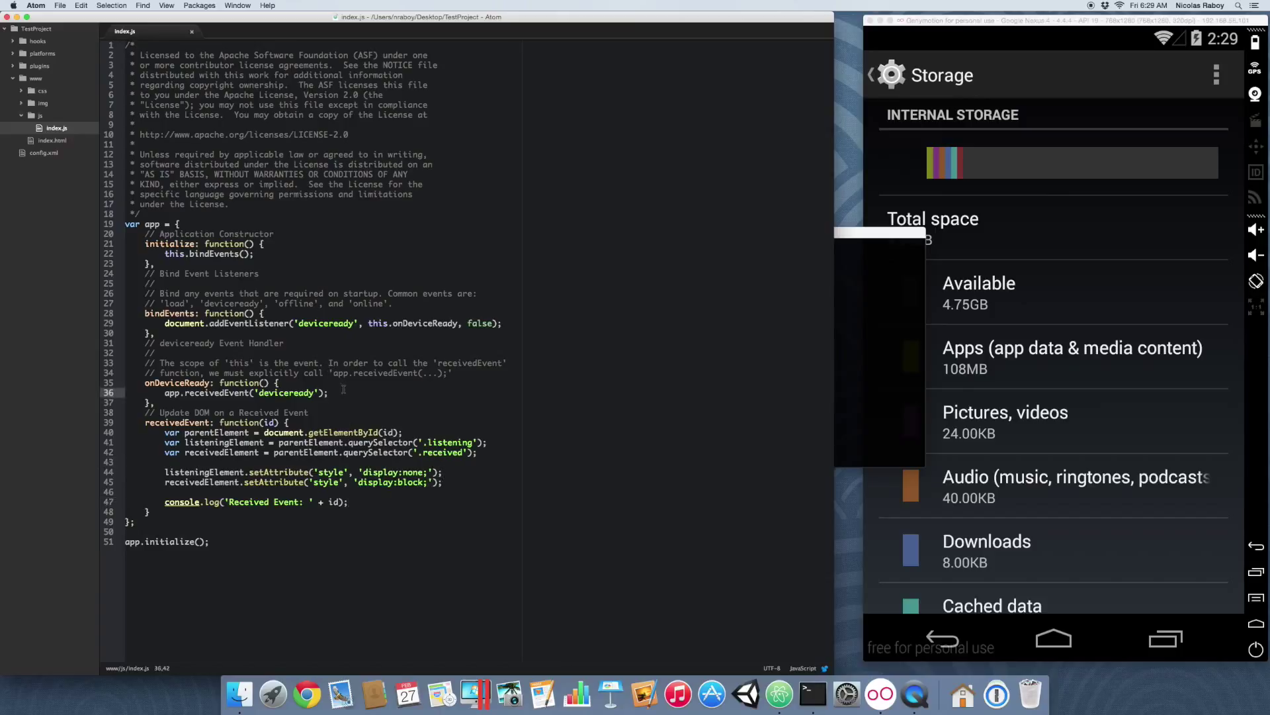
{"action": "key", "text": "enter"}
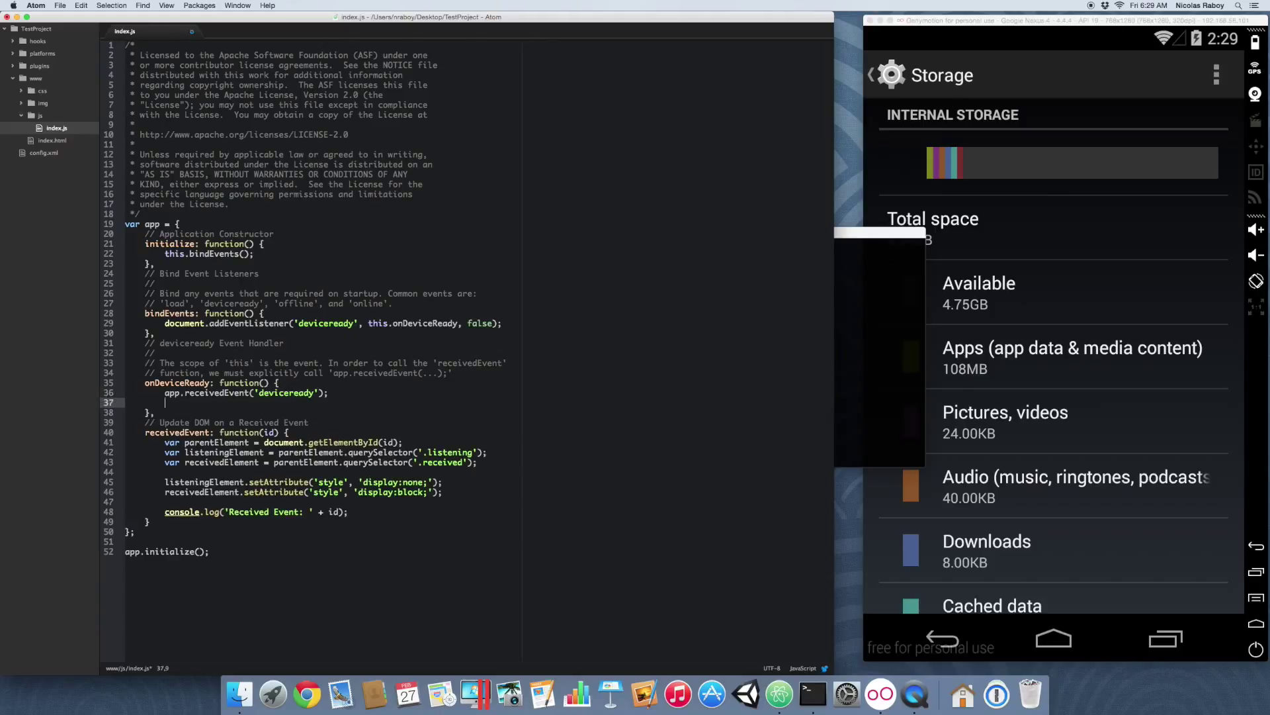
Step: Write cordova.exec with success(result) and error callbacks for "File", "getFreeDiskSpace", []
{"action": "type", "text": "cordova.exec"}
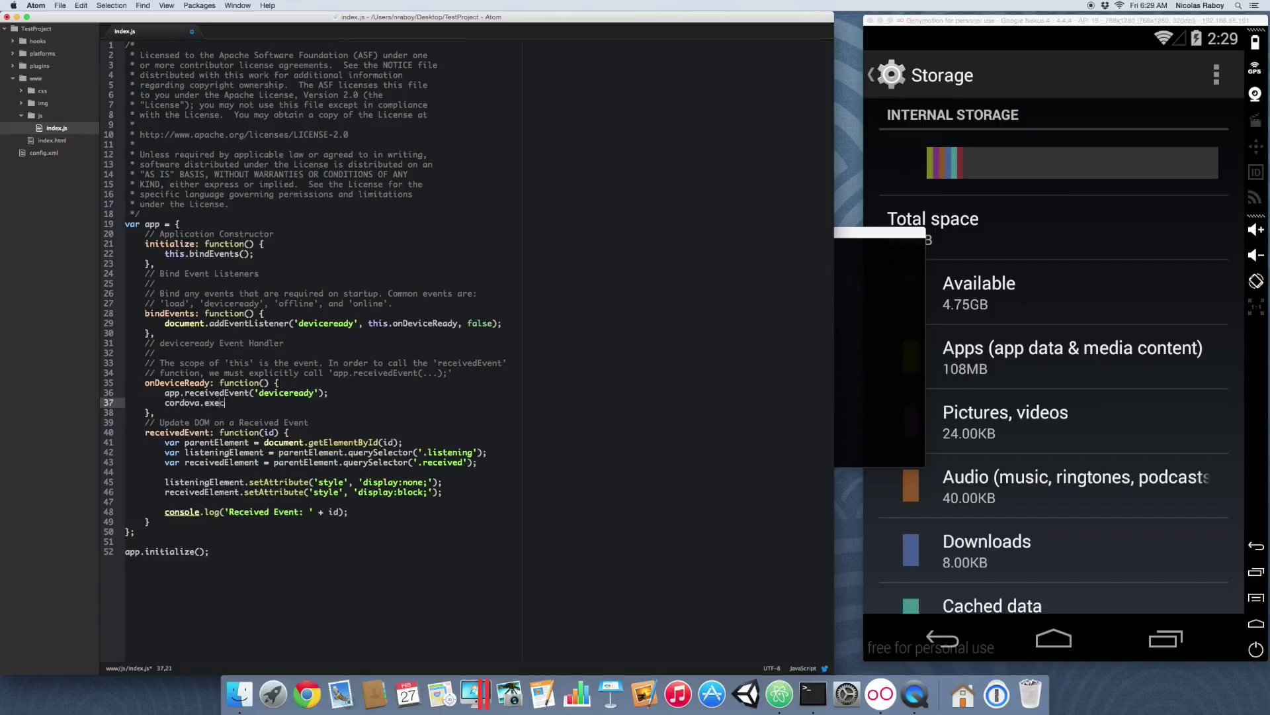
{"action": "type", "text": "()"}
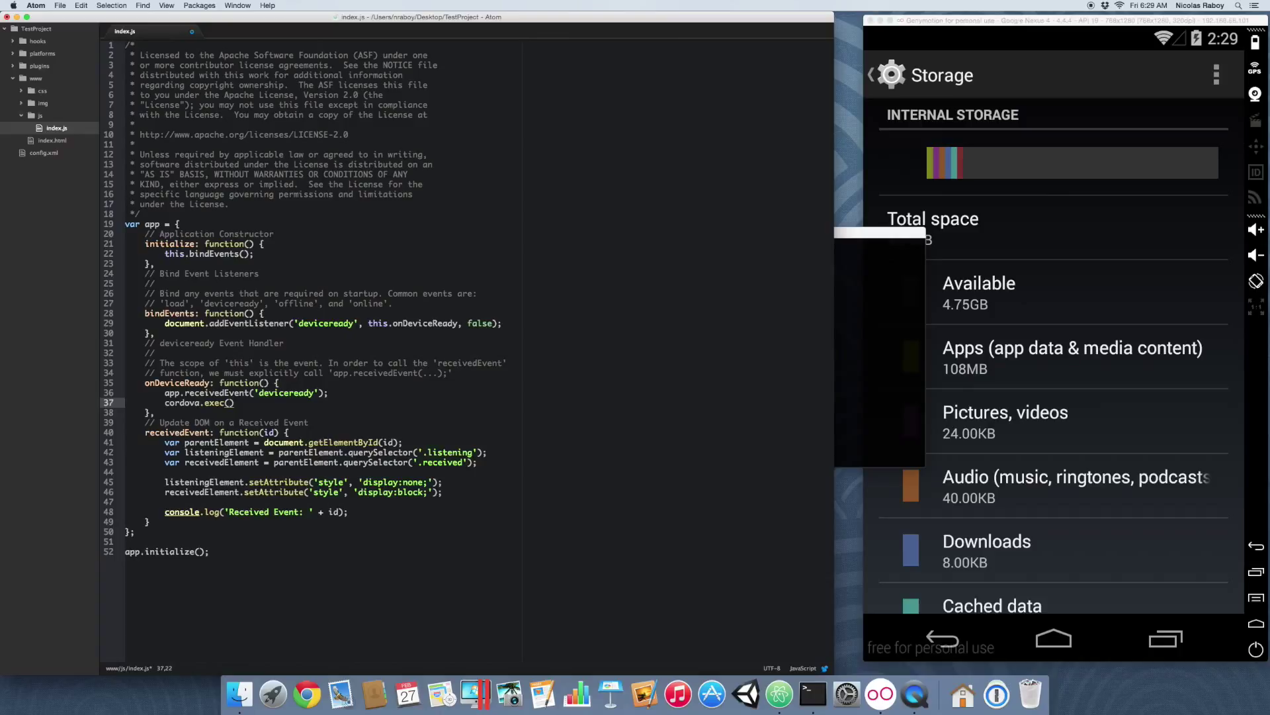
{"action": "type", "text": "function("}
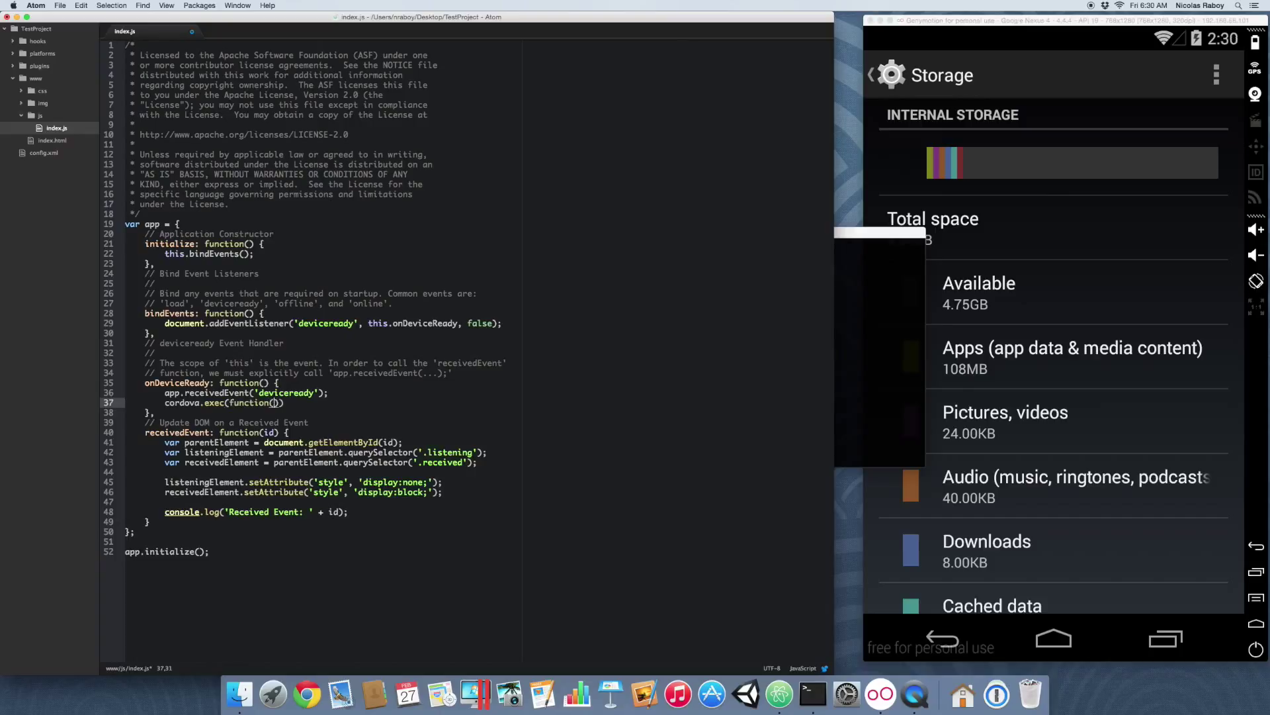
{"action": "type", "text": "result"}
{"action": "type", "text": "}, function("}
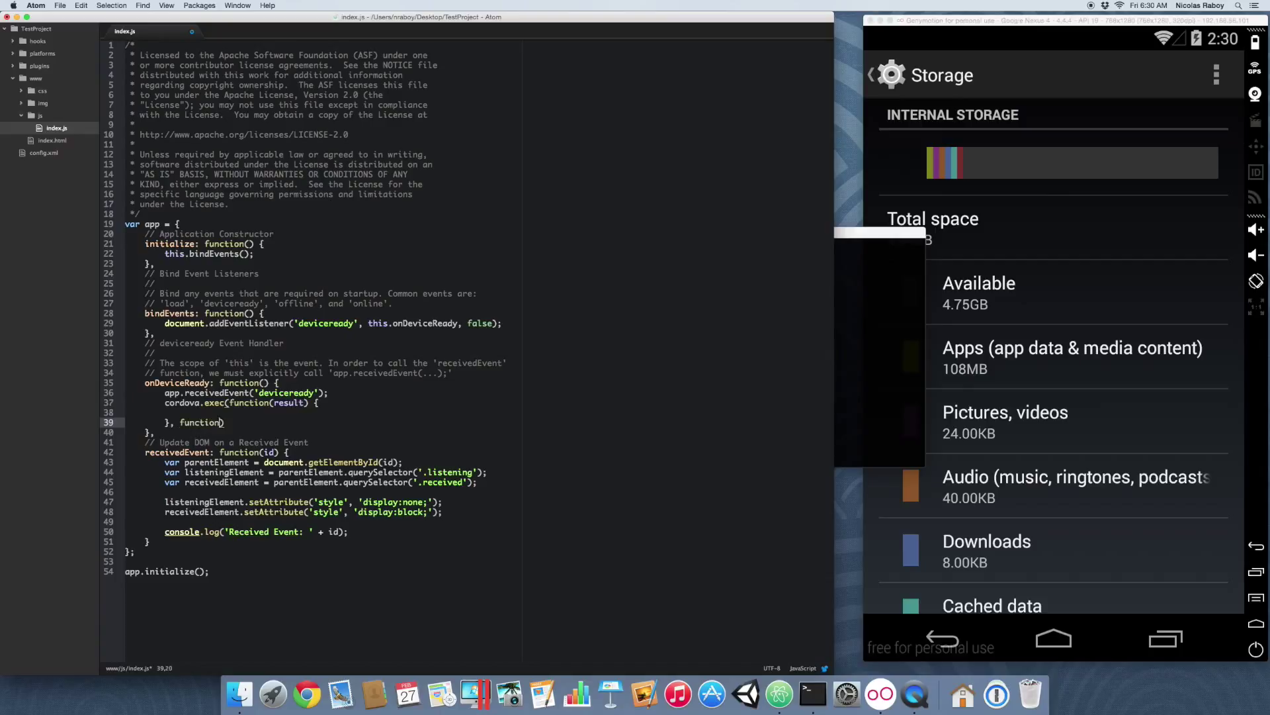
{"action": "type", "text": "error"}
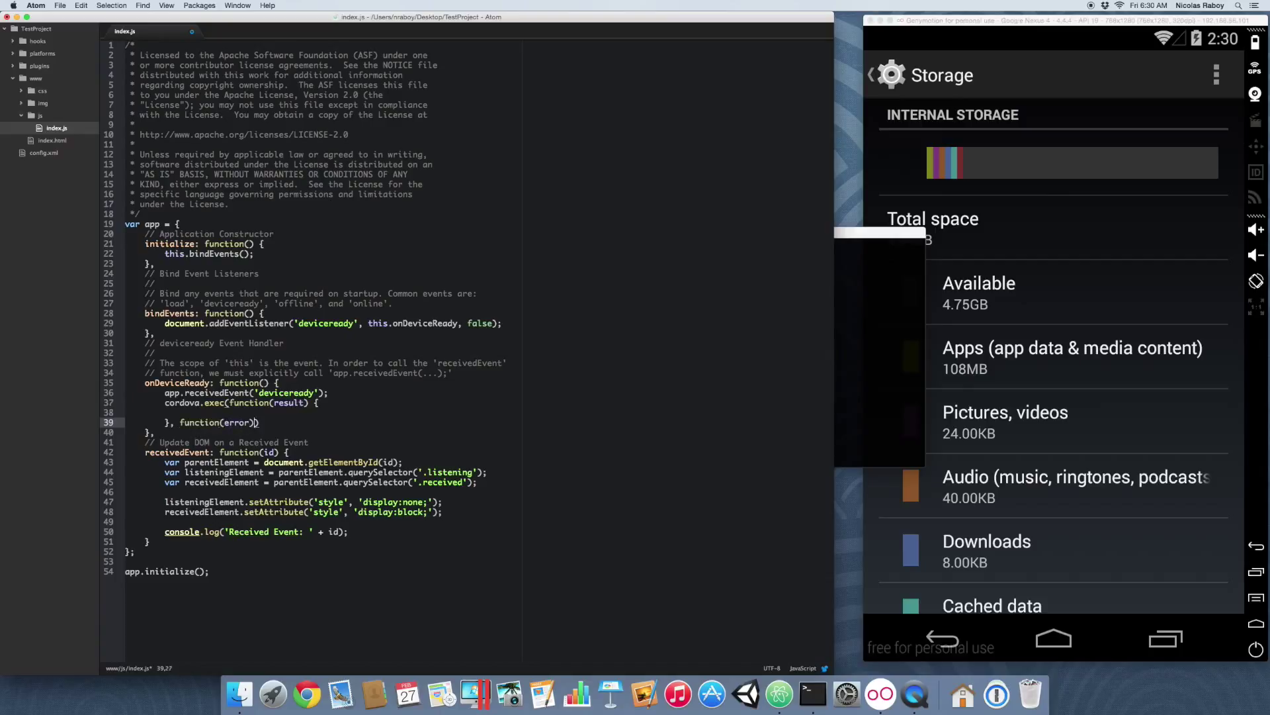
{"action": "key", "text": "enter"}
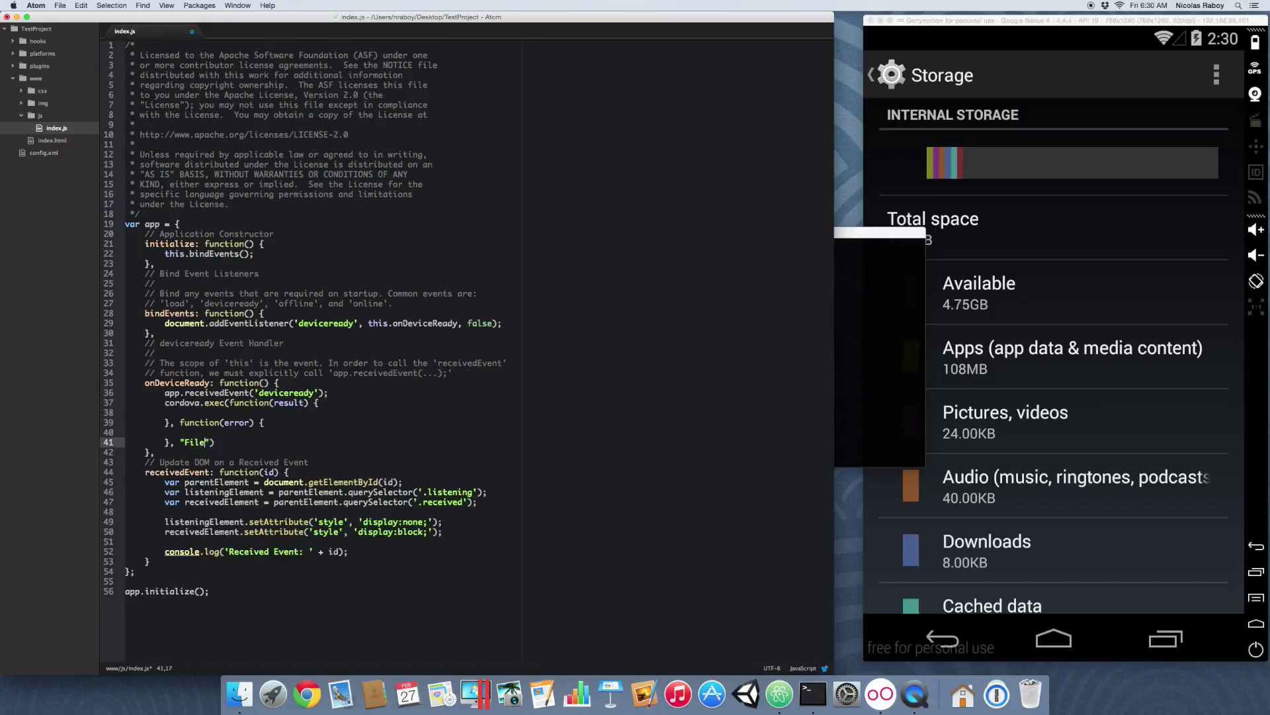
{"action": "type", "text": ", \""}
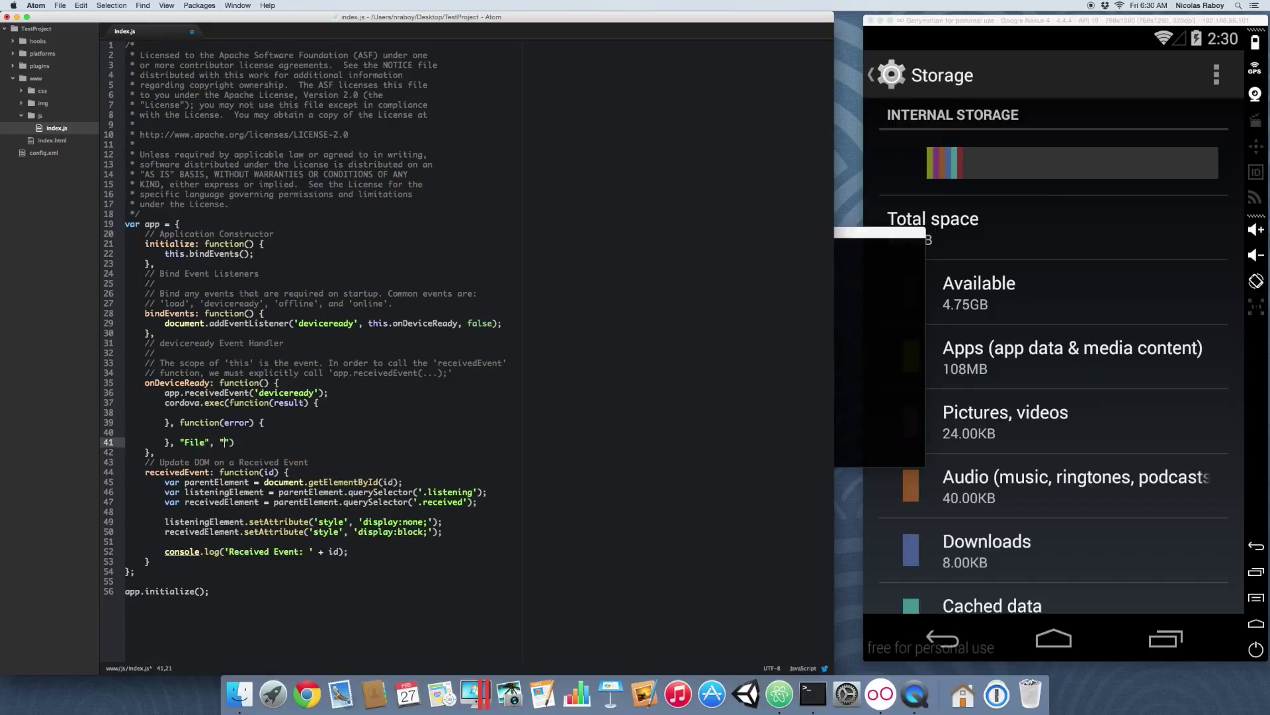
{"action": "type", "text": "getFreeDiskSpace"}
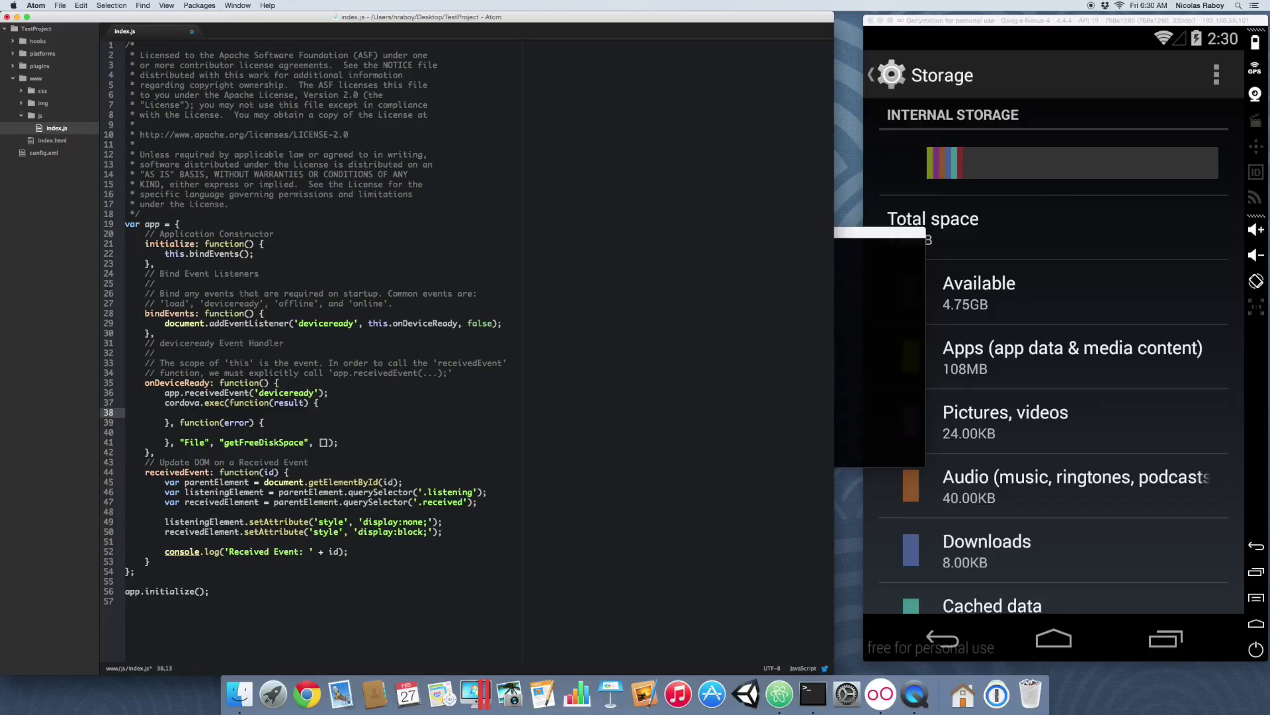
Step: Fill the callbacks with alert("Free Space Available: " + result) and alert("Error: " + error)
{"action": "type", "text": "ale"}
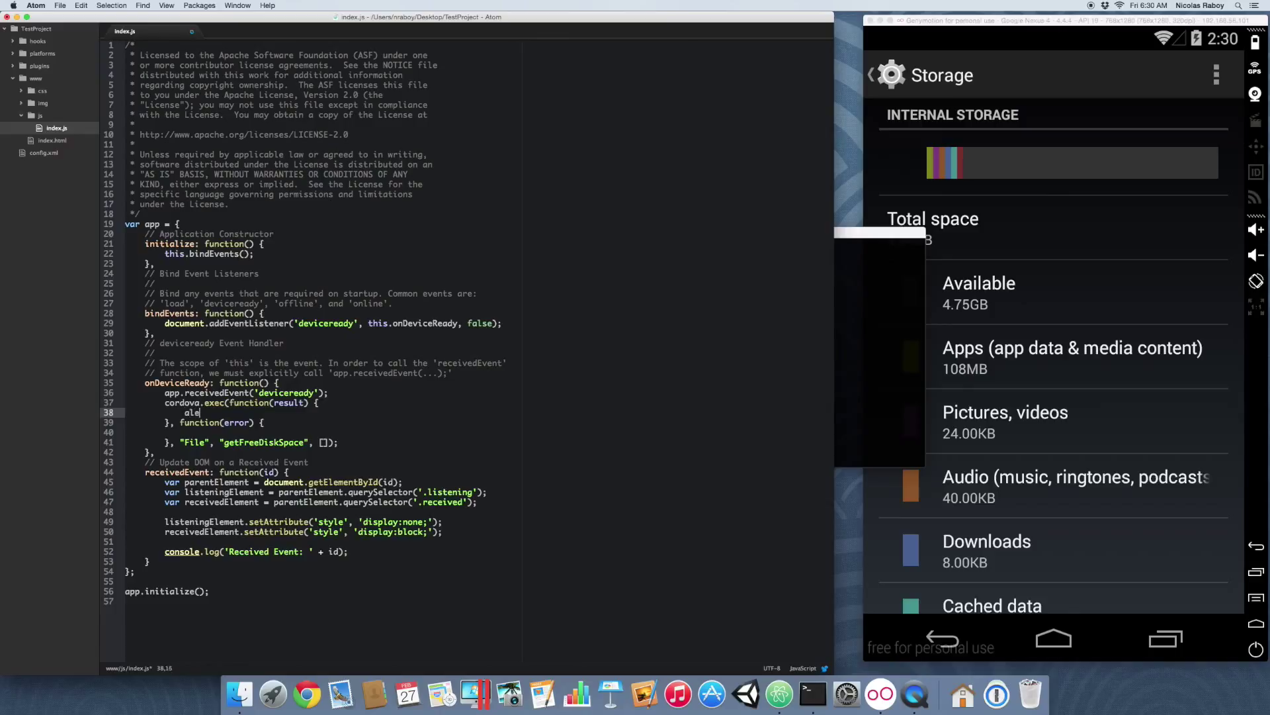
{"action": "type", "text": "rt(\"Free Space Available: \" +"}
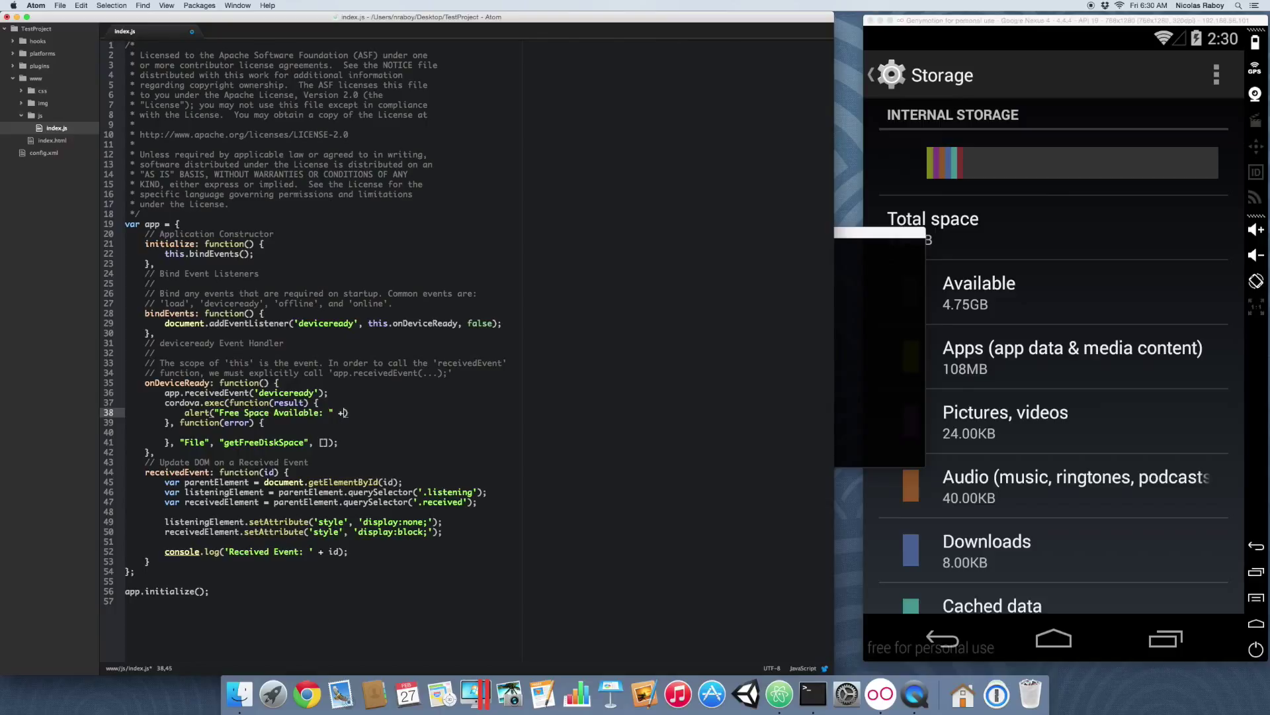
{"action": "type", "text": "result);"}
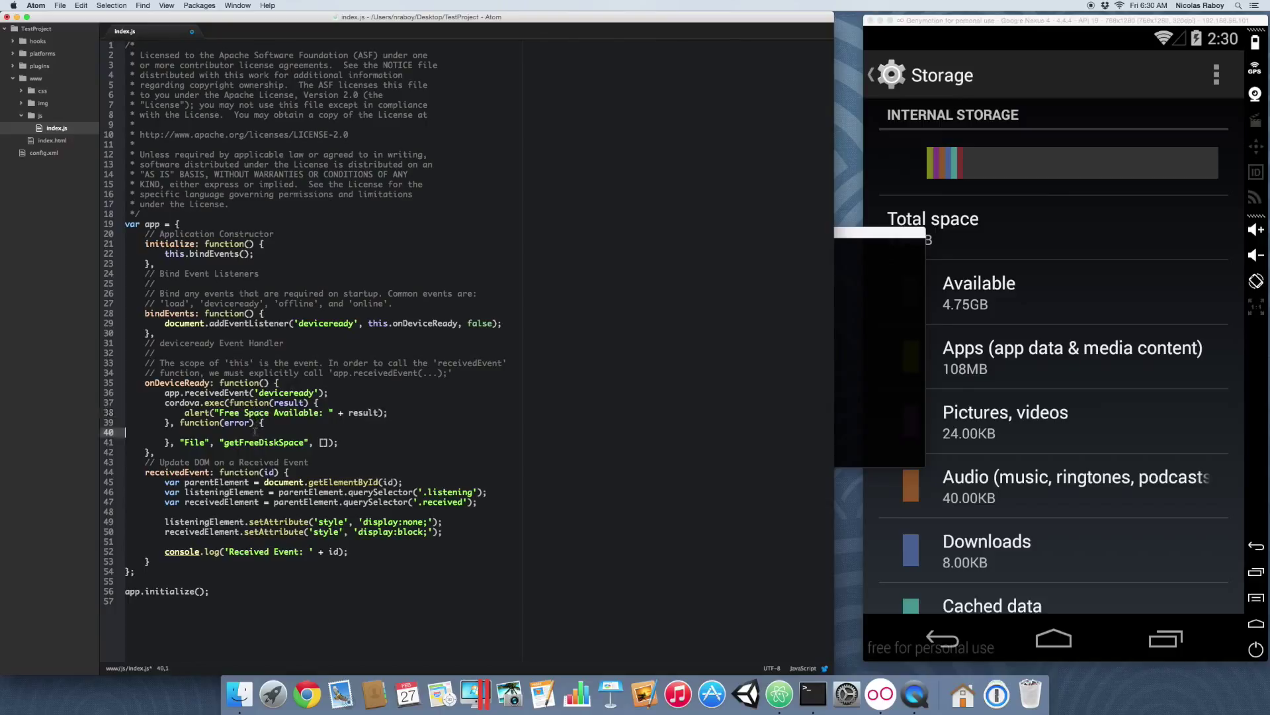
{"action": "type", "text": "alert()"}
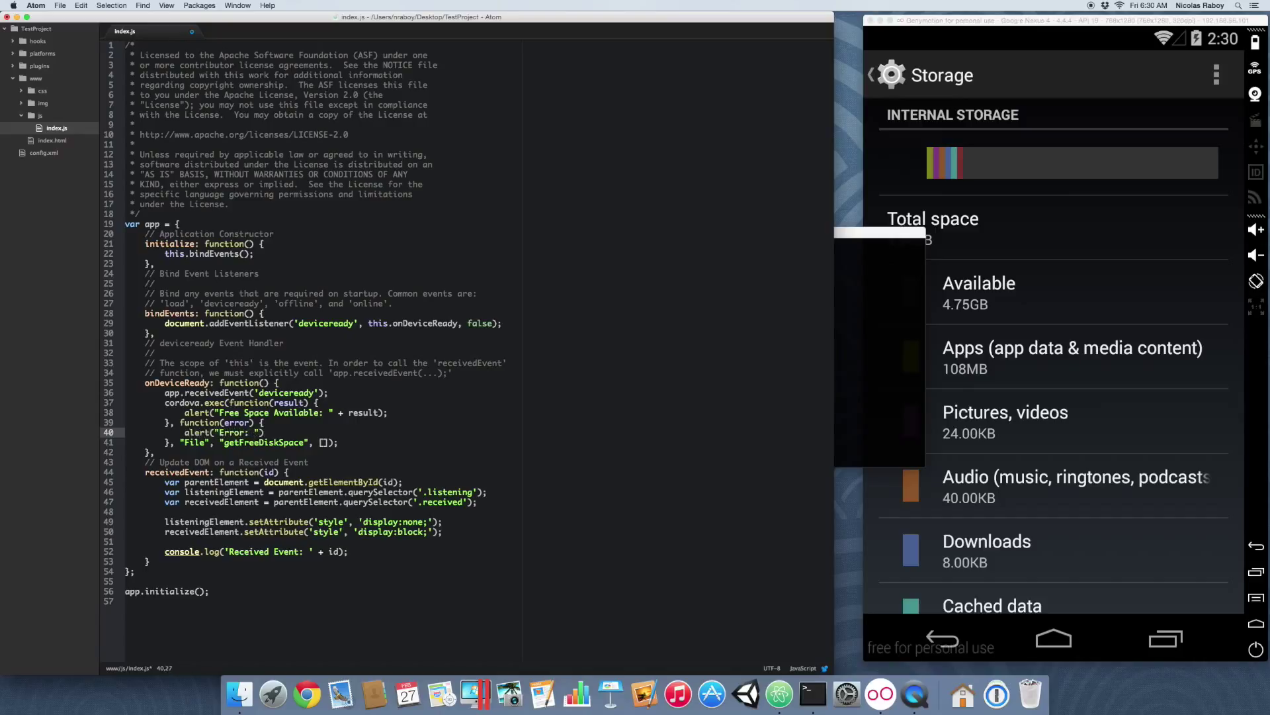
{"action": "type", "text": "+ error"}
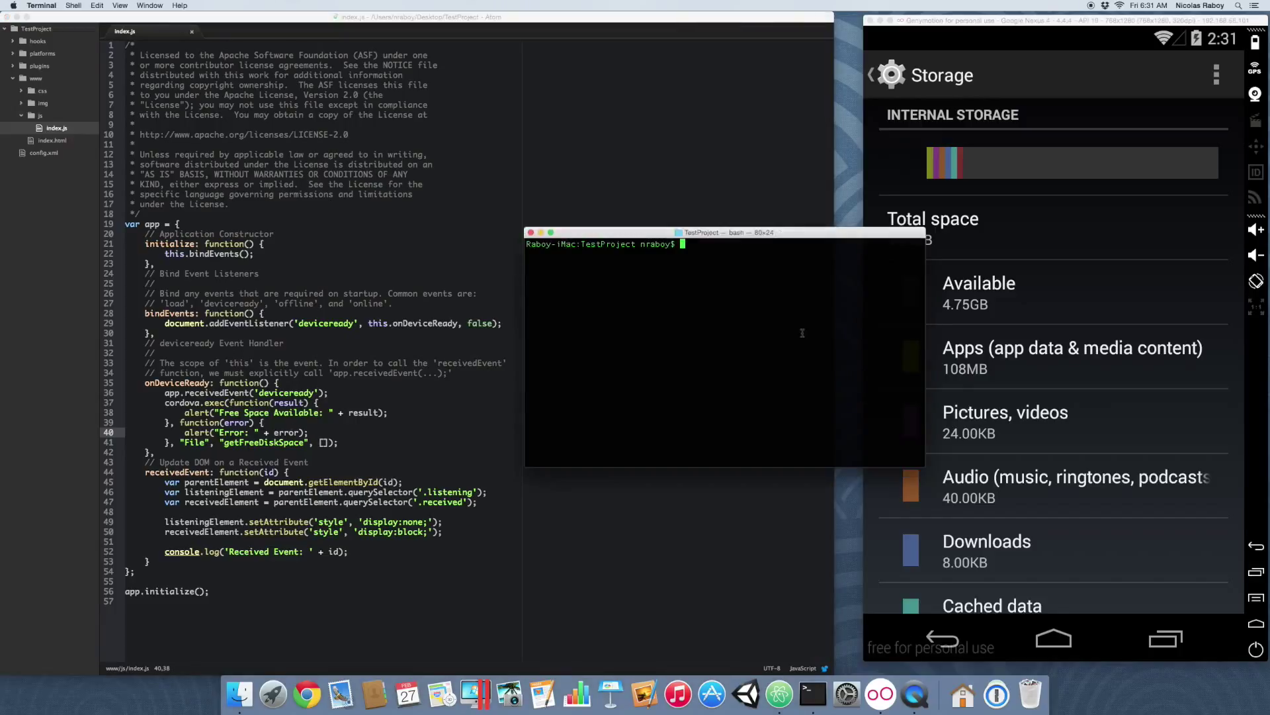
Step: Run cordova build android, clear, then adb install -r platforms/android/ant-build/CordovaApp-debug.apk
{"action": "type", "text": "cordo"}
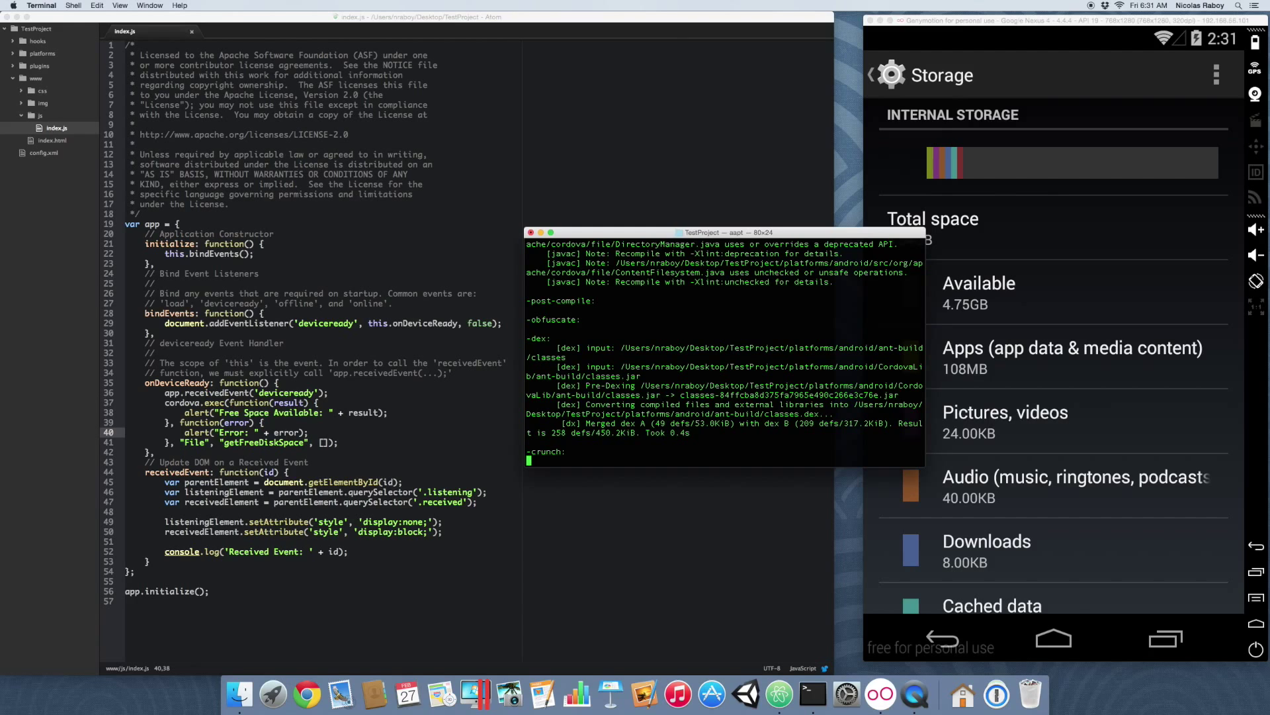
{"action": "type", "text": "clear"}
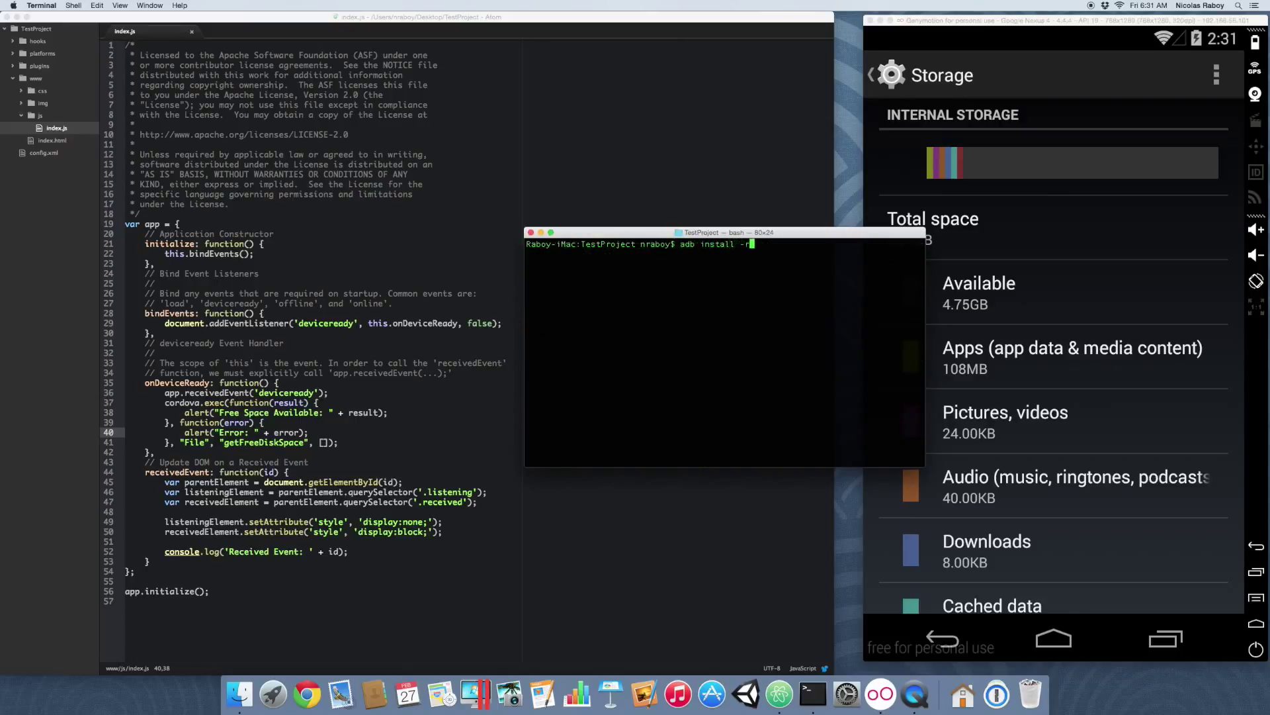
{"action": "type", "text": "platforms/android/"}
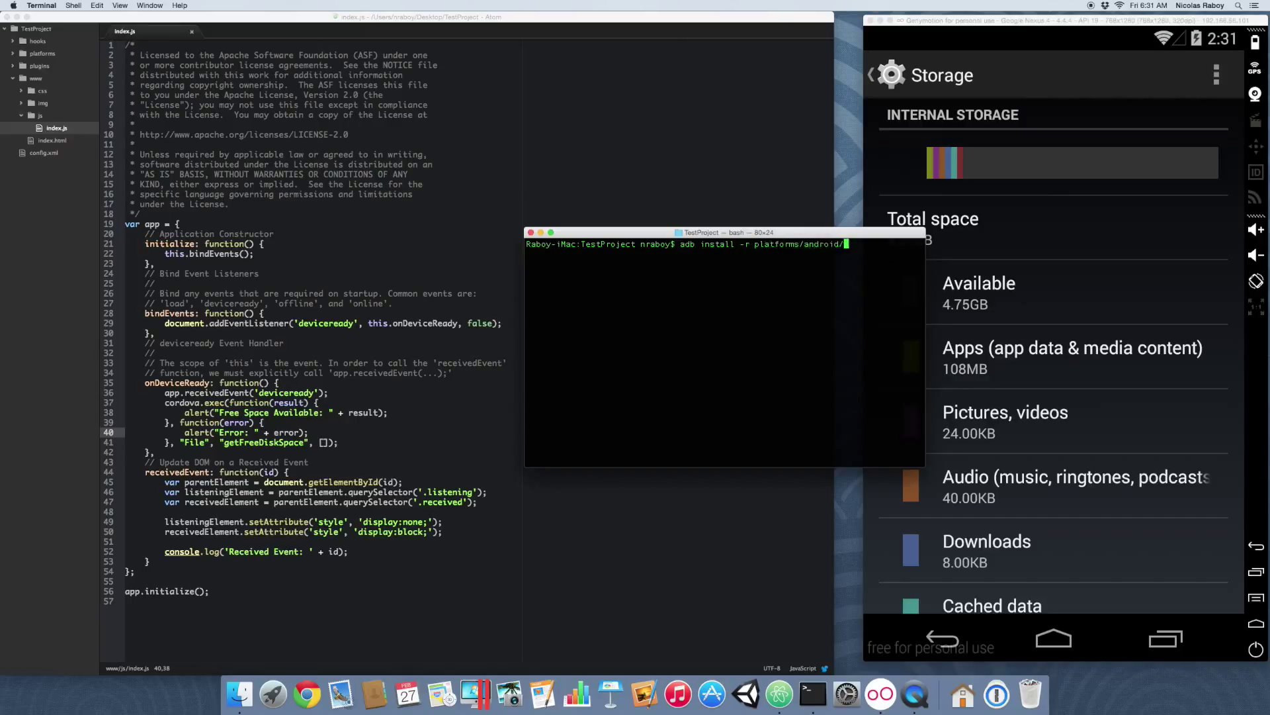
{"action": "type", "text": "ant-build/"}
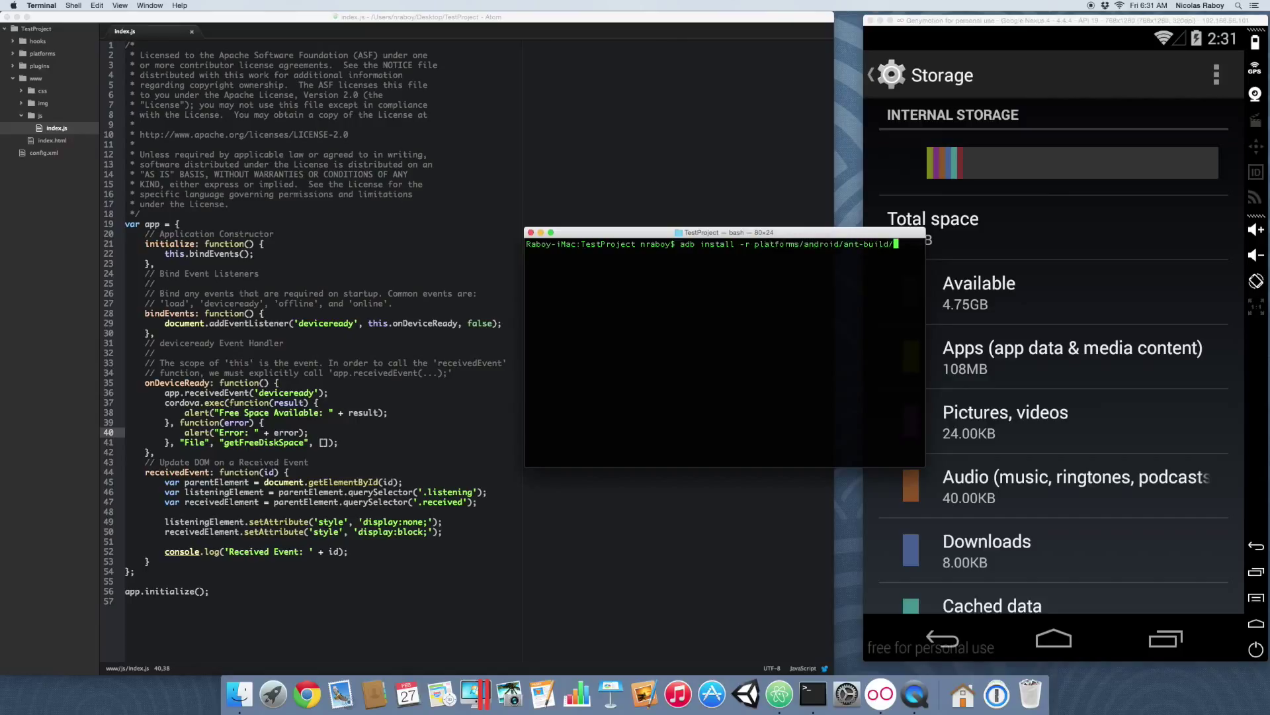
{"action": "type", "text": "CordovaApp-debug.apk"}
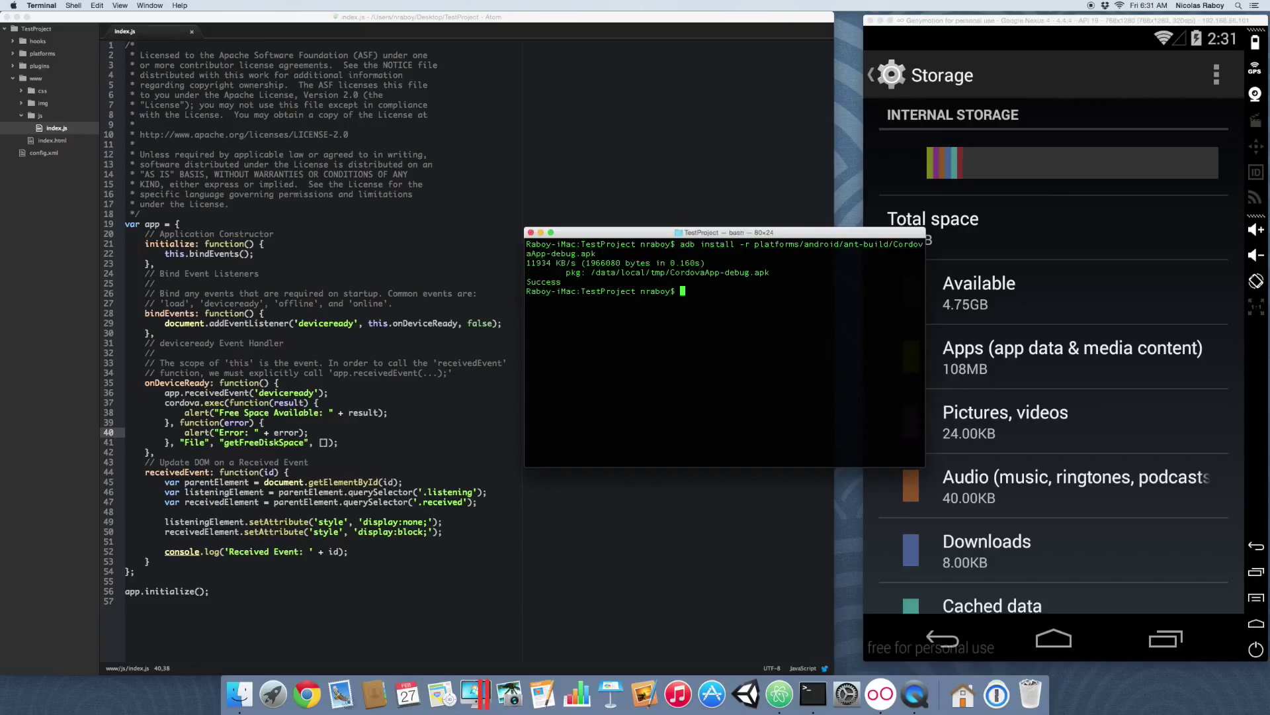
{"action": "mouse_move", "coordinate": [964, 518]}
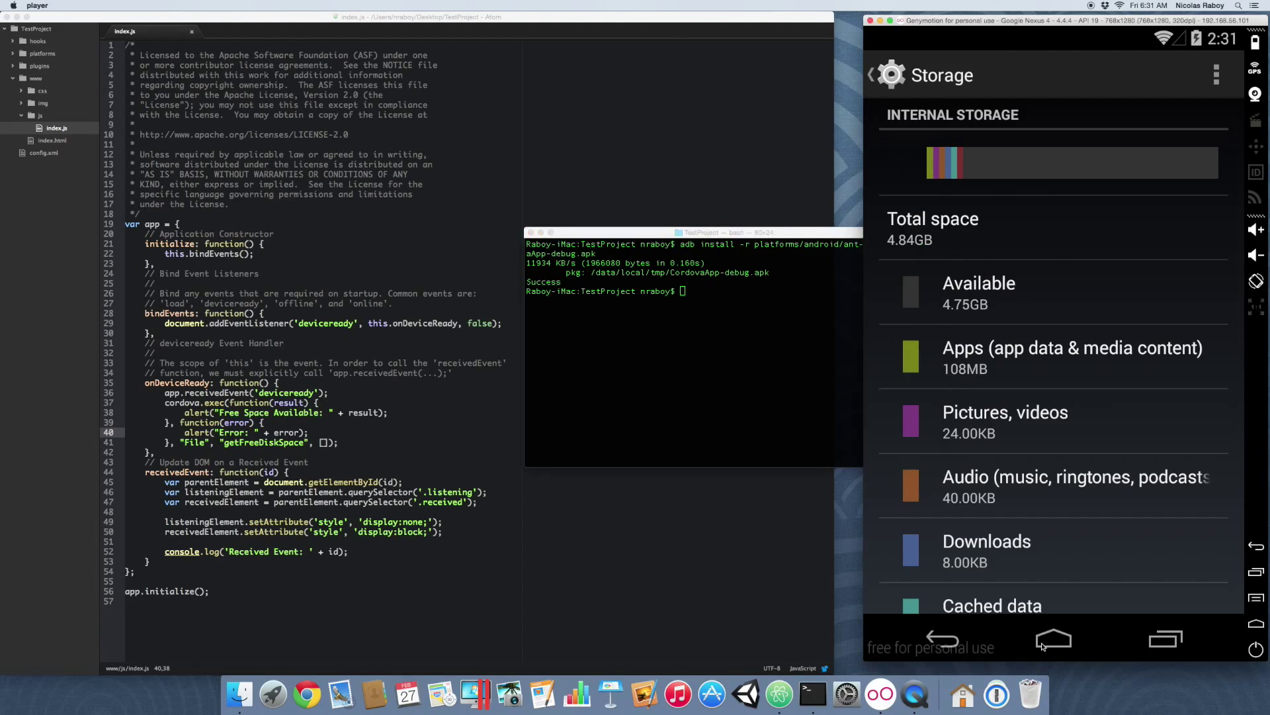
Step: Launch TestProject from the emulator app drawer, read the Free Space Available: 4975716 alert and dismiss it
{"action": "left_click", "coordinate": [1054, 640]}
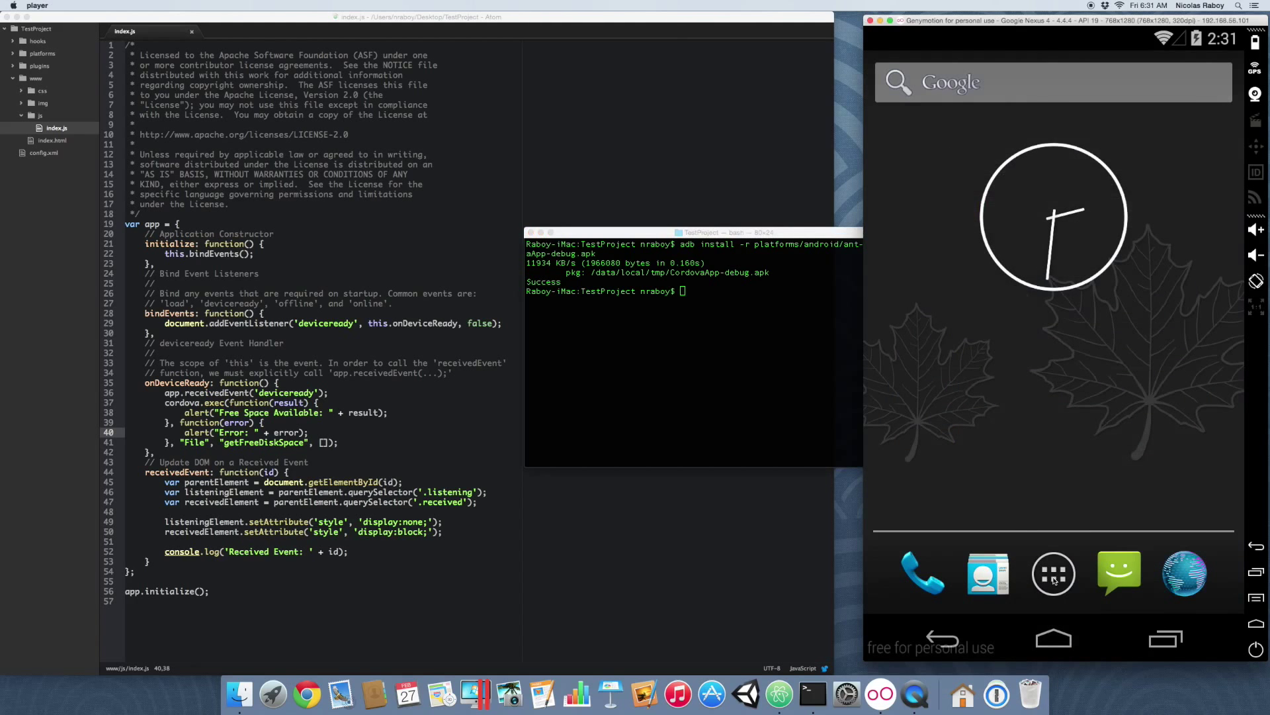
{"action": "left_click", "coordinate": [1053, 573]}
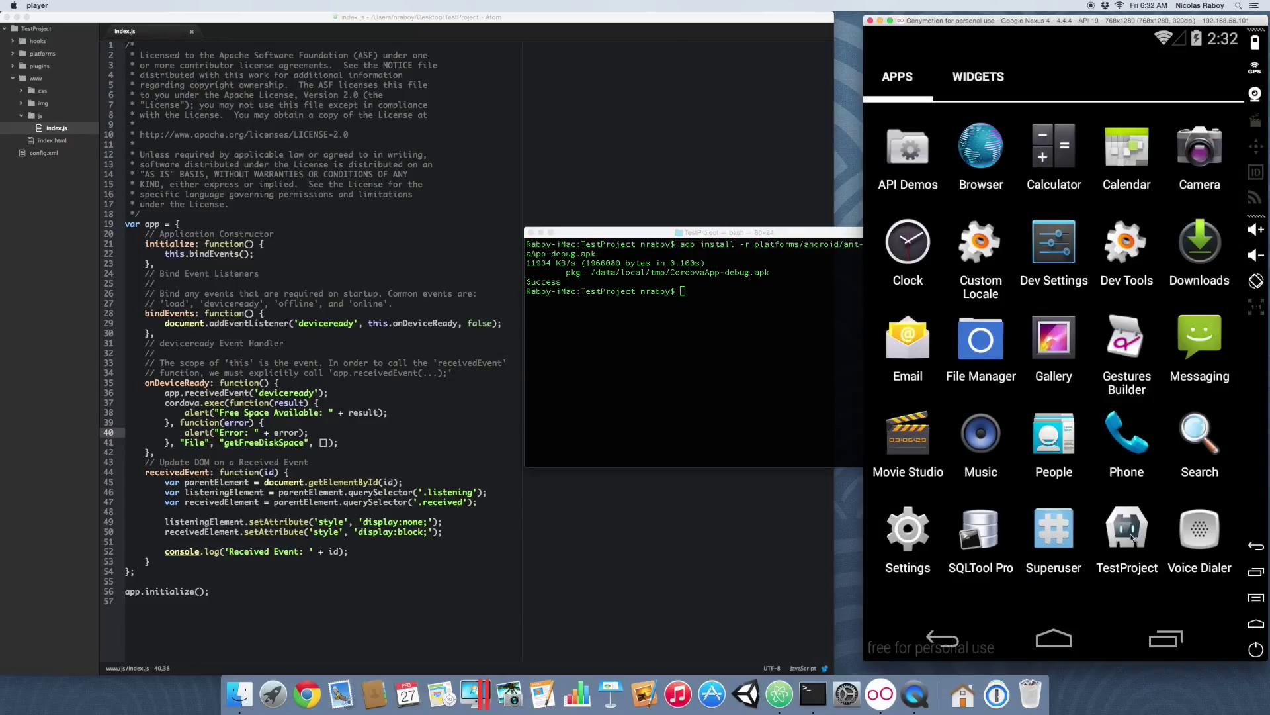
{"action": "left_click", "coordinate": [1126, 526]}
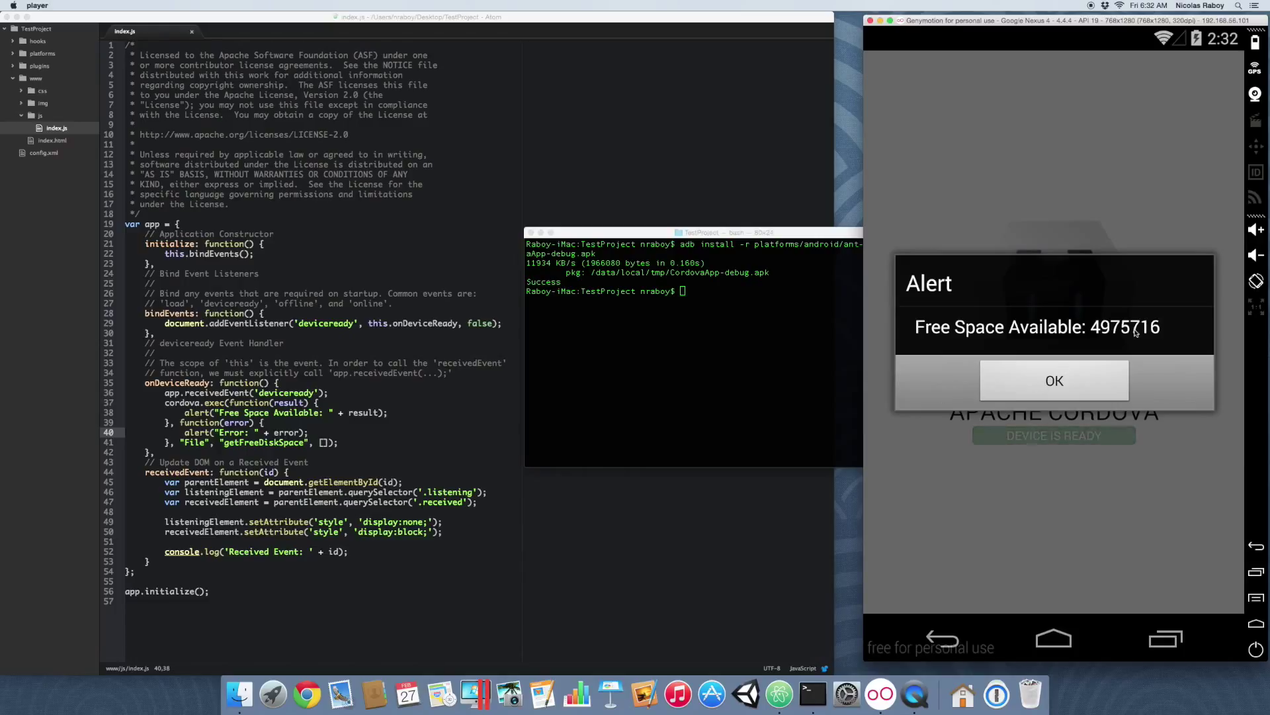
{"action": "left_click", "coordinate": [1053, 381]}
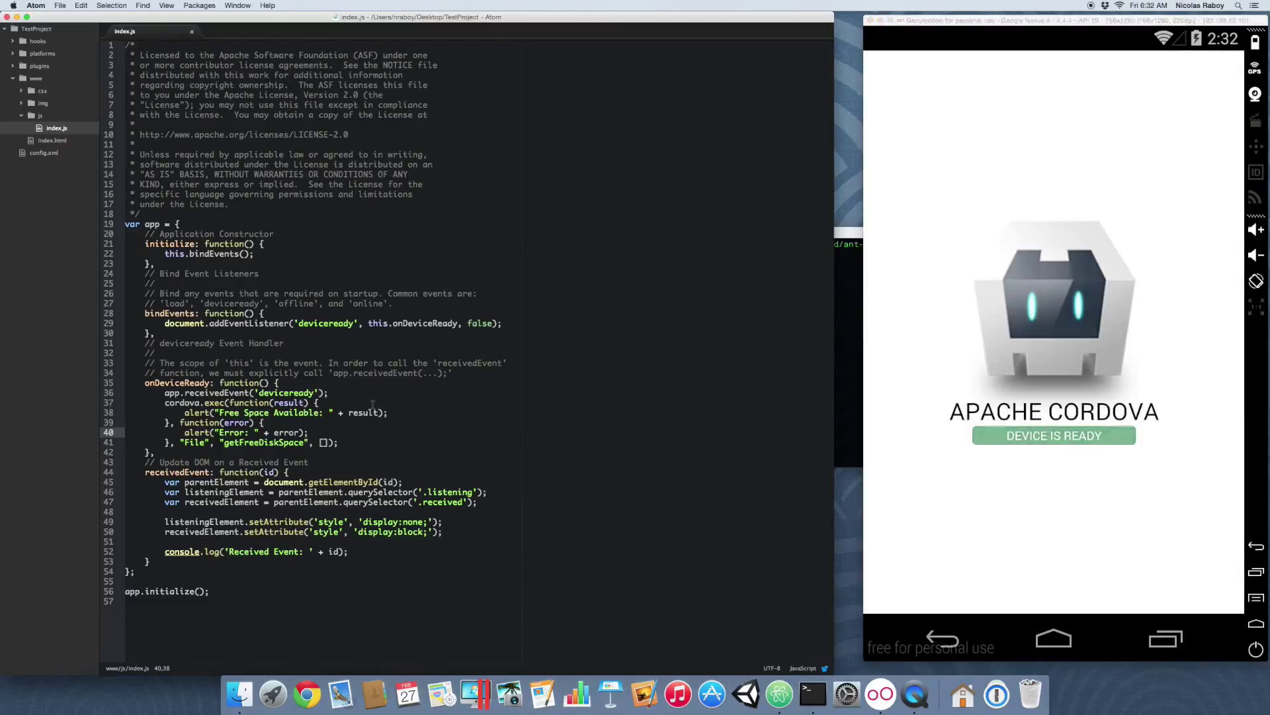
Step: Change the success alert in index.js to show result / 1000
{"action": "left_click", "coordinate": [347, 412]}
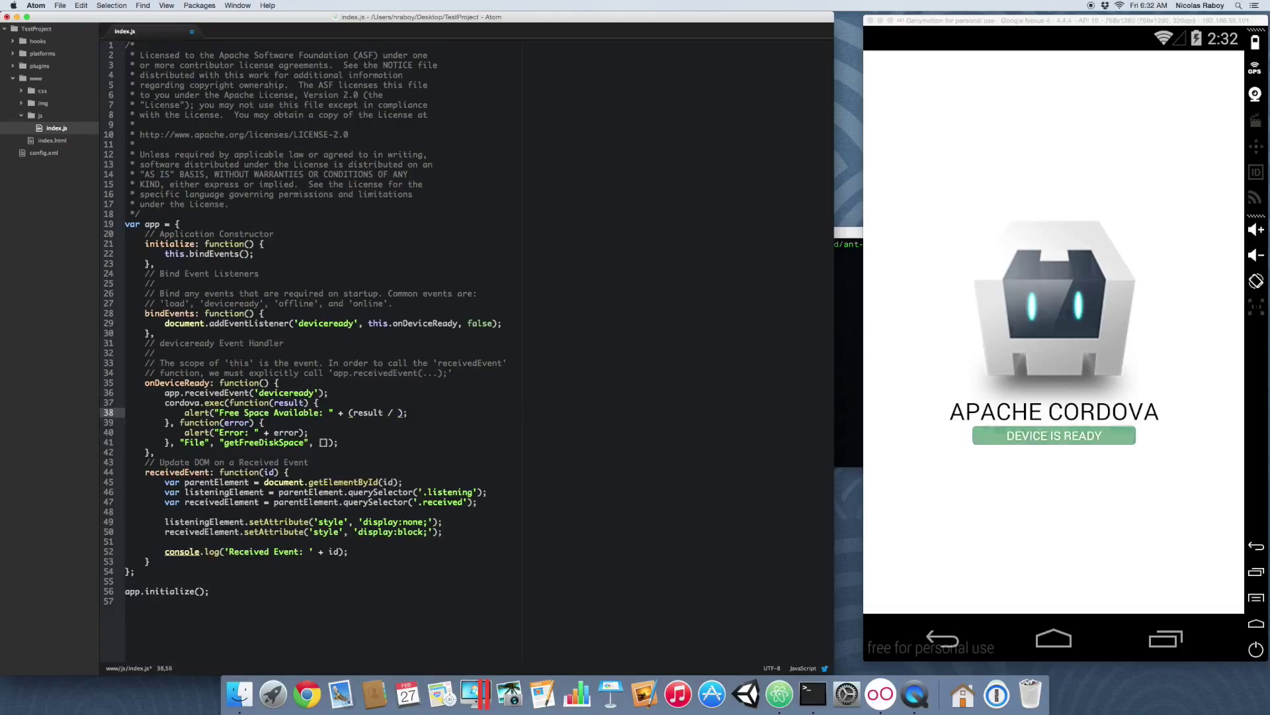
{"action": "type", "text": "100"}
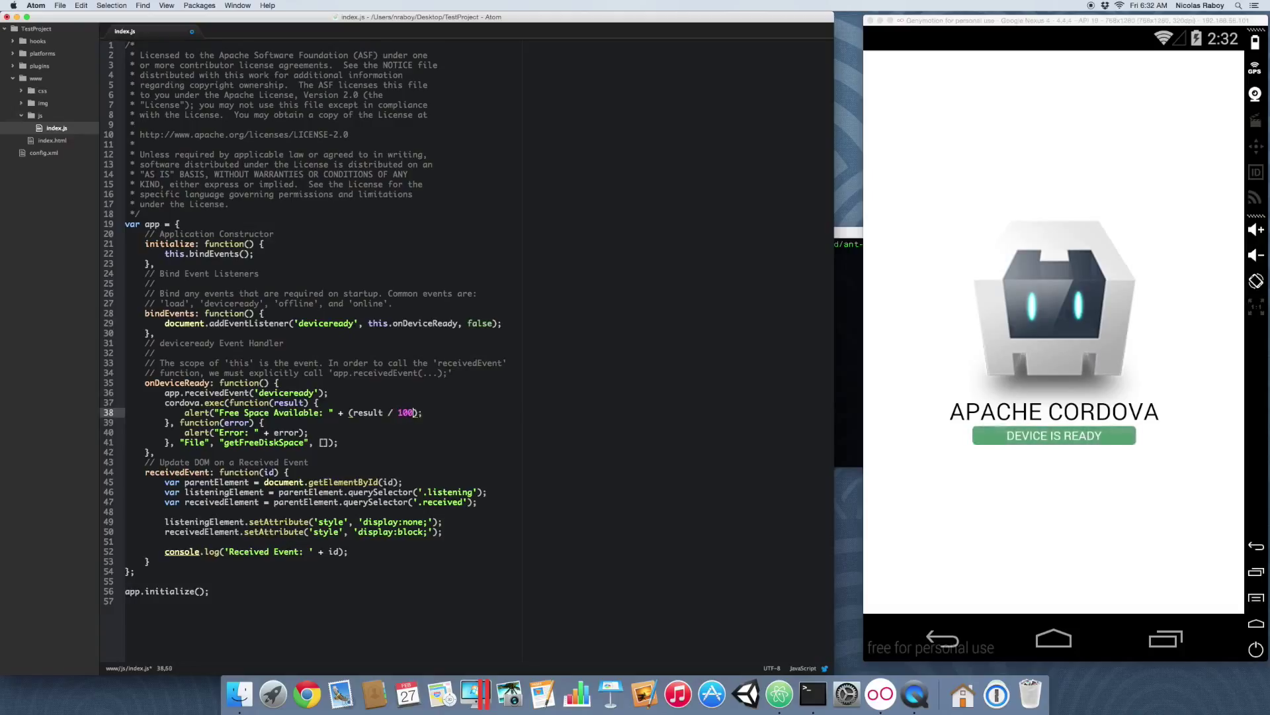
{"action": "type", "text": "0)"}
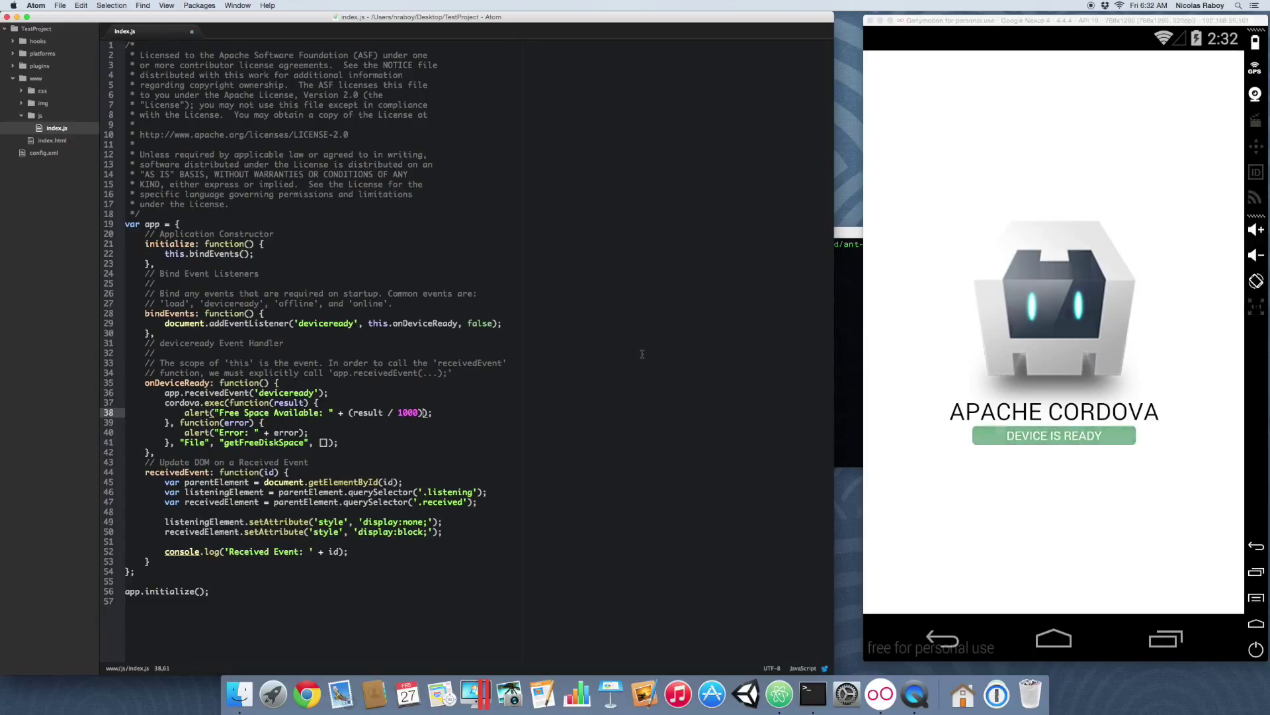
Step: Rebuild with cordova build android, reinstall the APK and relaunch TestProject showing 4975.704
{"action": "left_click", "coordinate": [812, 694]}
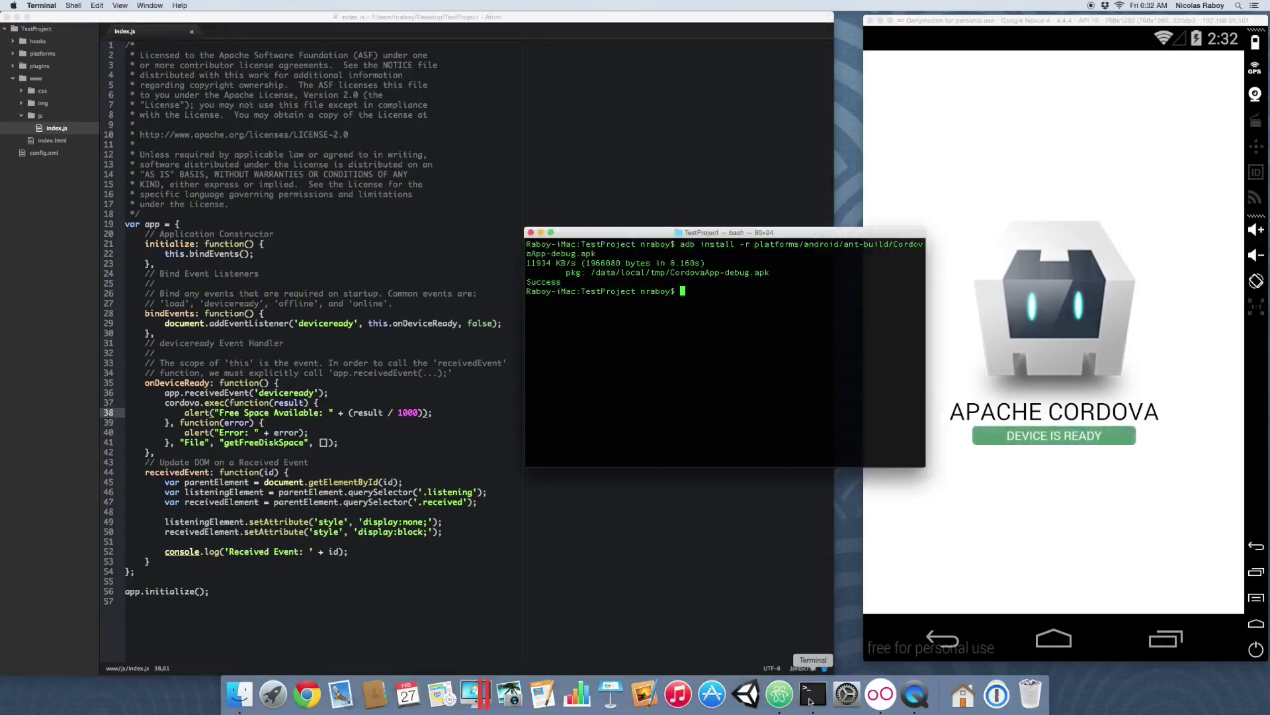
{"action": "type", "text": "cordova build android"}
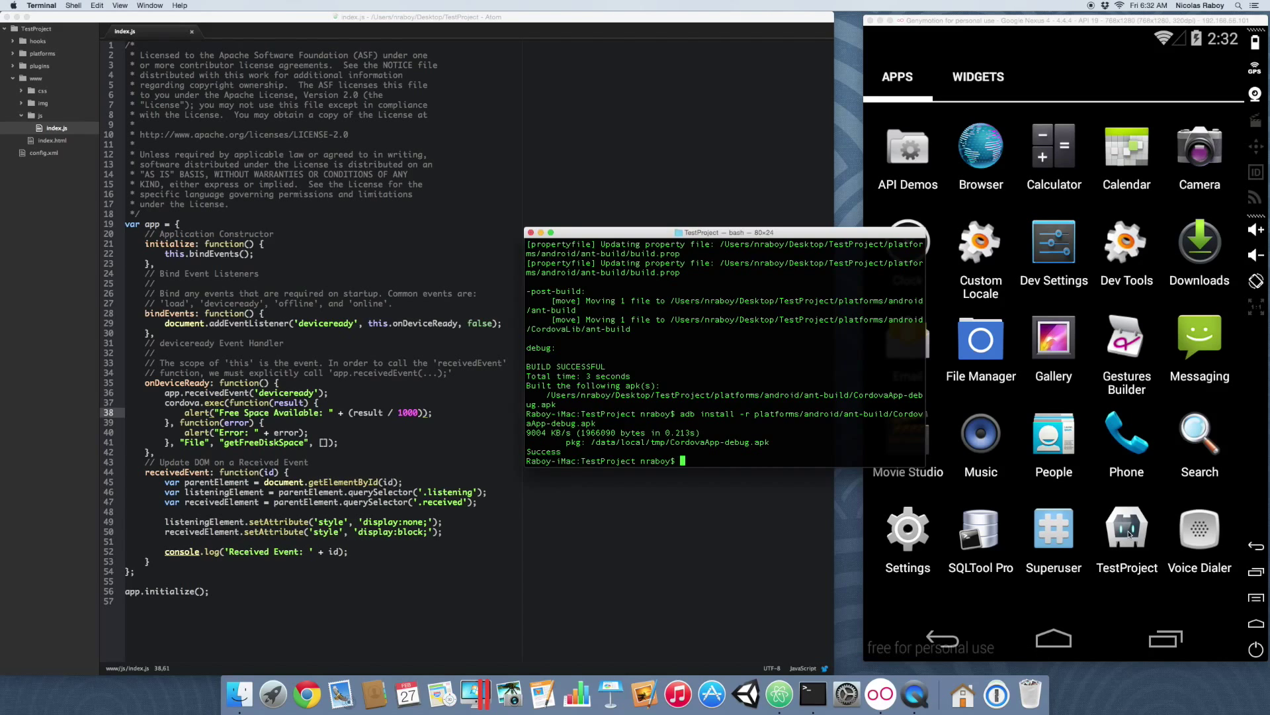
{"action": "left_click", "coordinate": [1126, 530]}
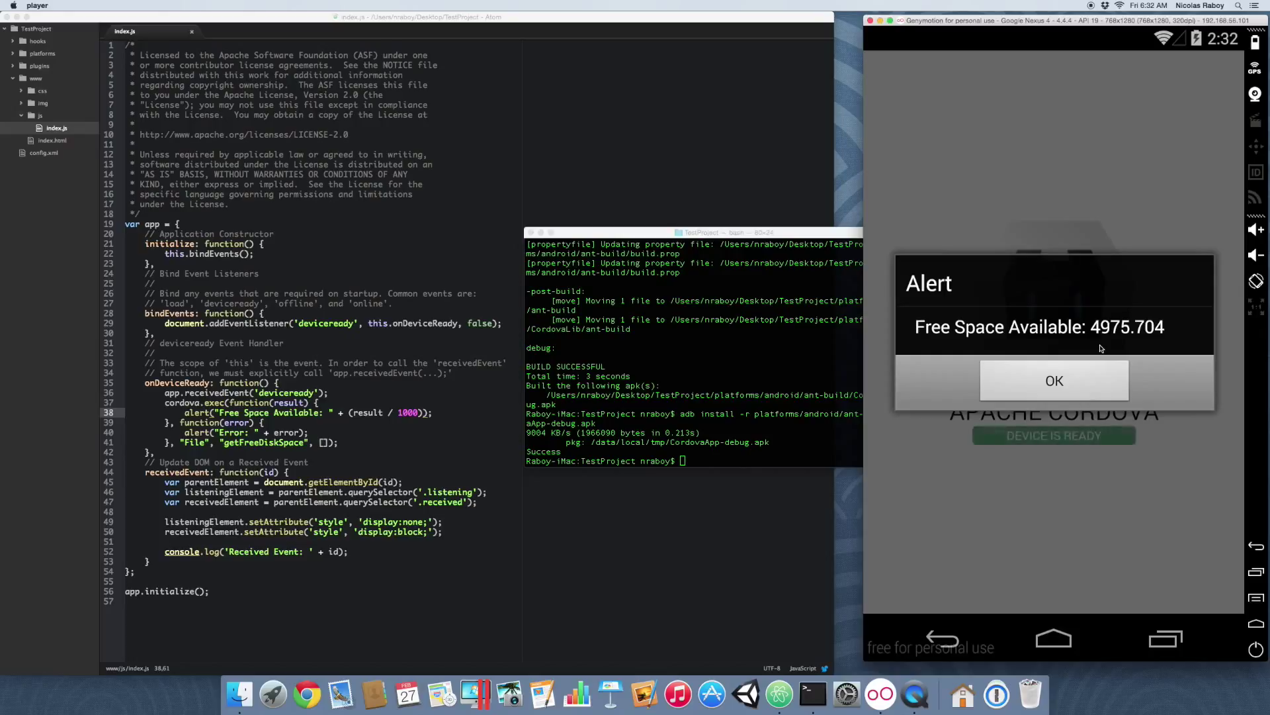
{"action": "mouse_move", "coordinate": [1089, 336]}
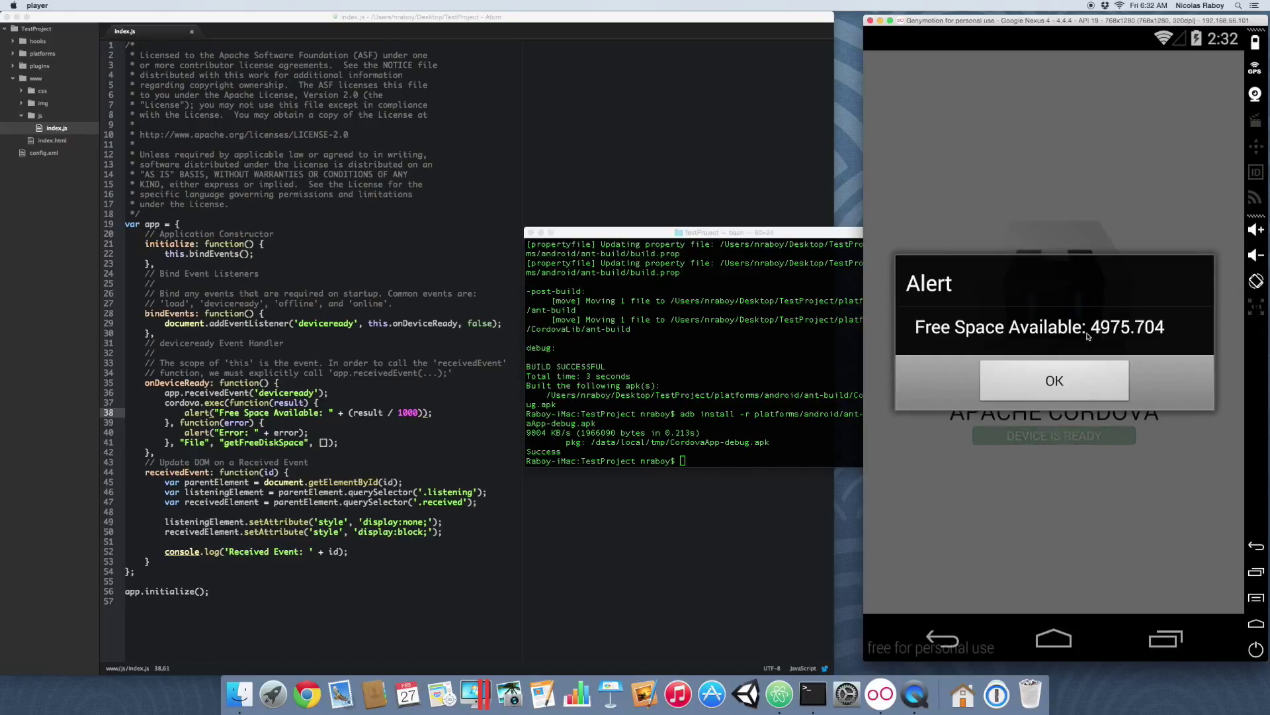